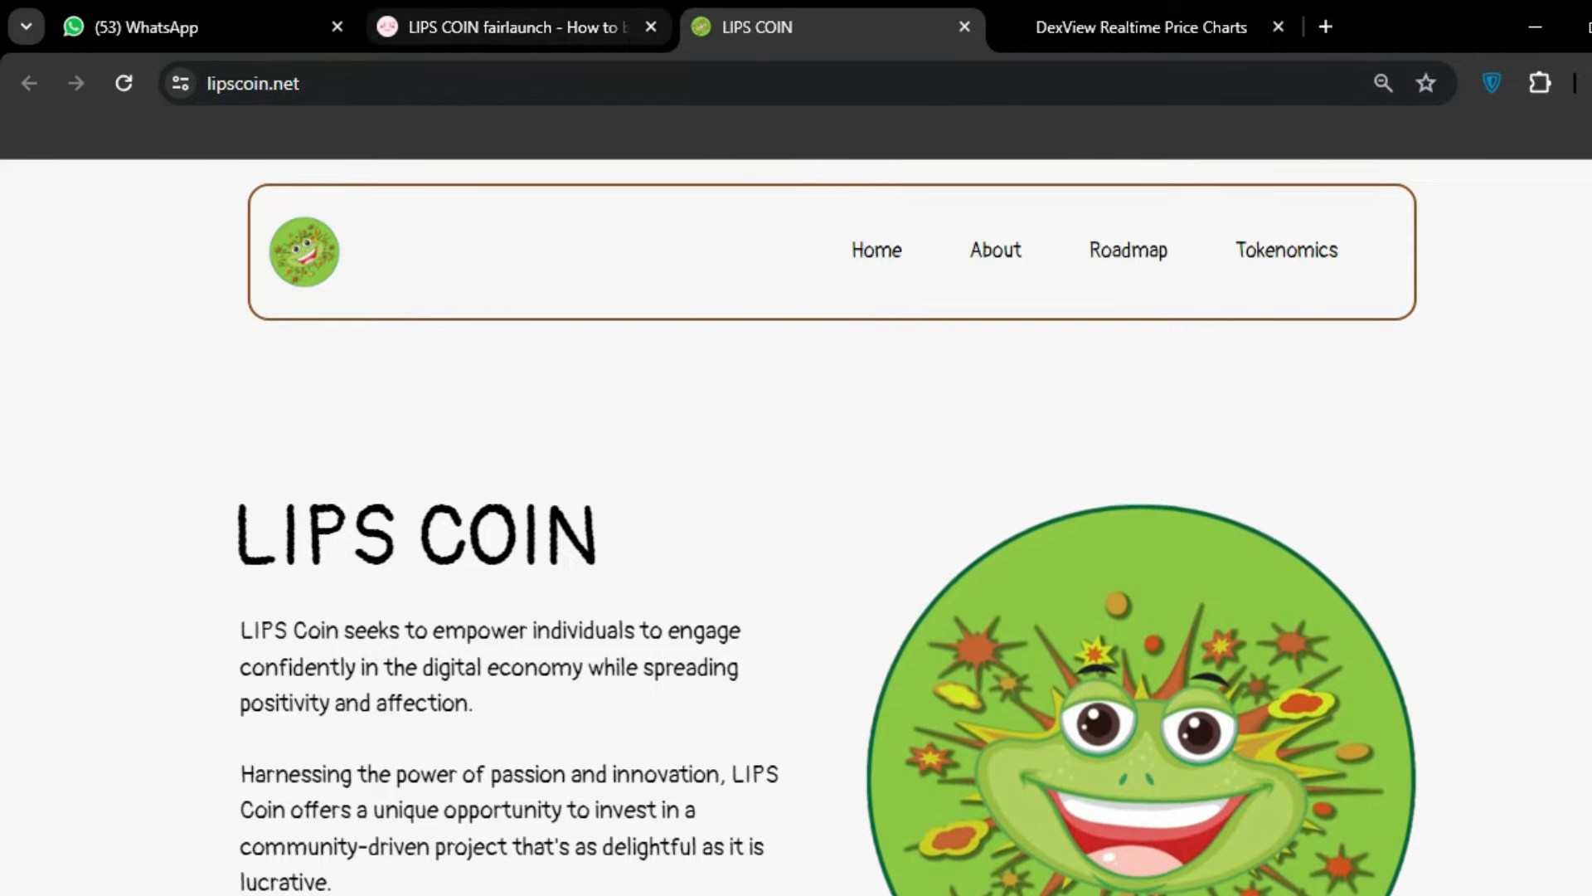
Step: Open the LIPS COIN fairlaunch page and read the About highlights down to the YouTube video
{"action": "left_click", "coordinate": [498, 27]}
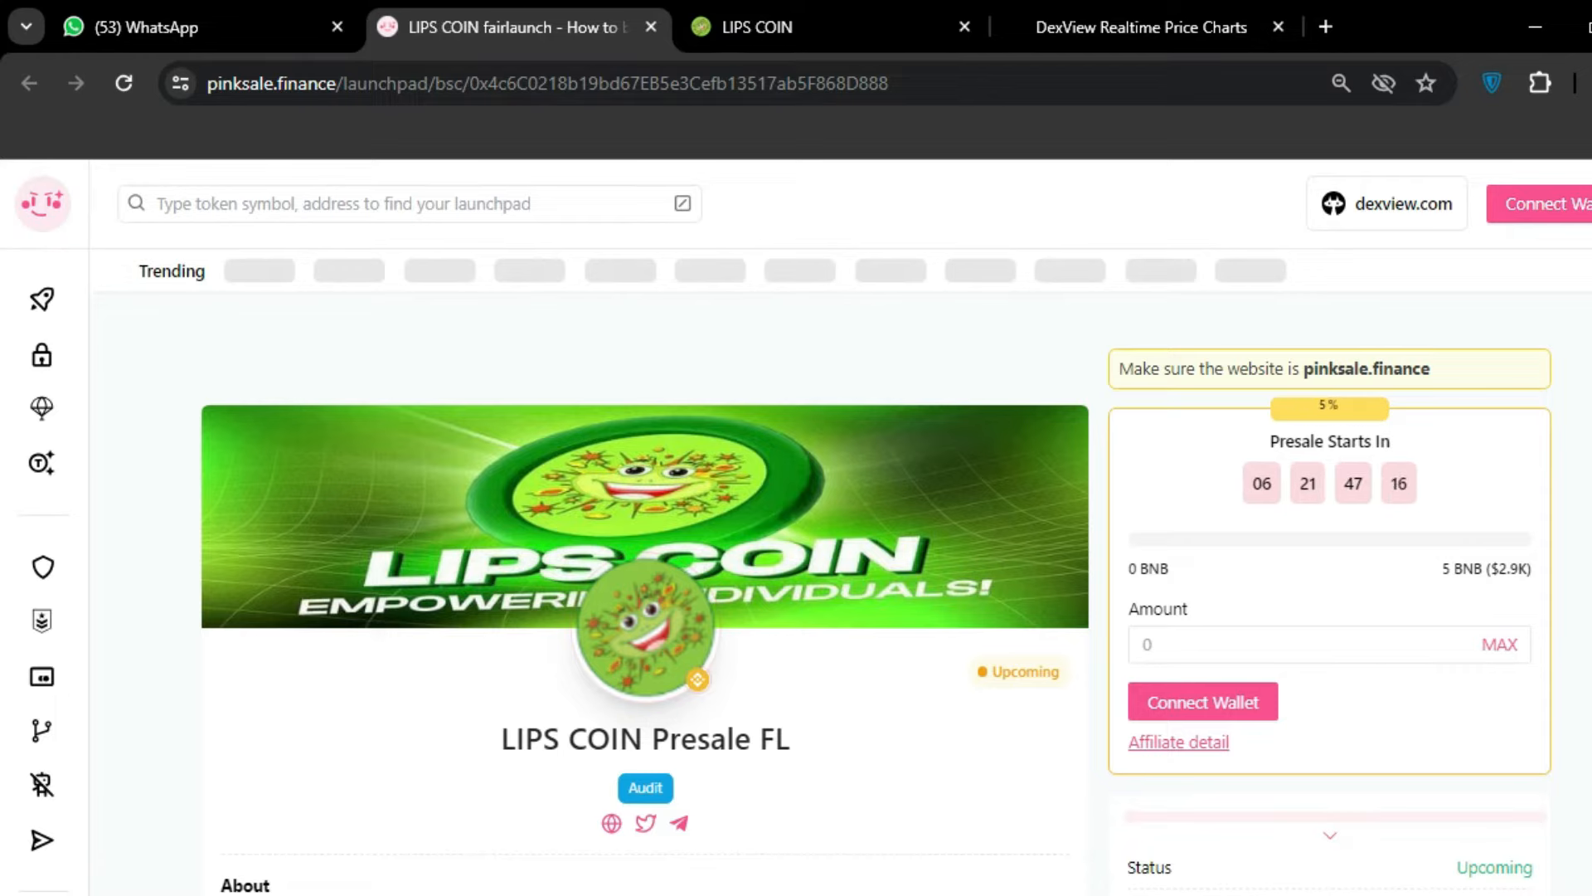
{"action": "scroll", "scroll_direction": "down", "scroll_amount": 3}
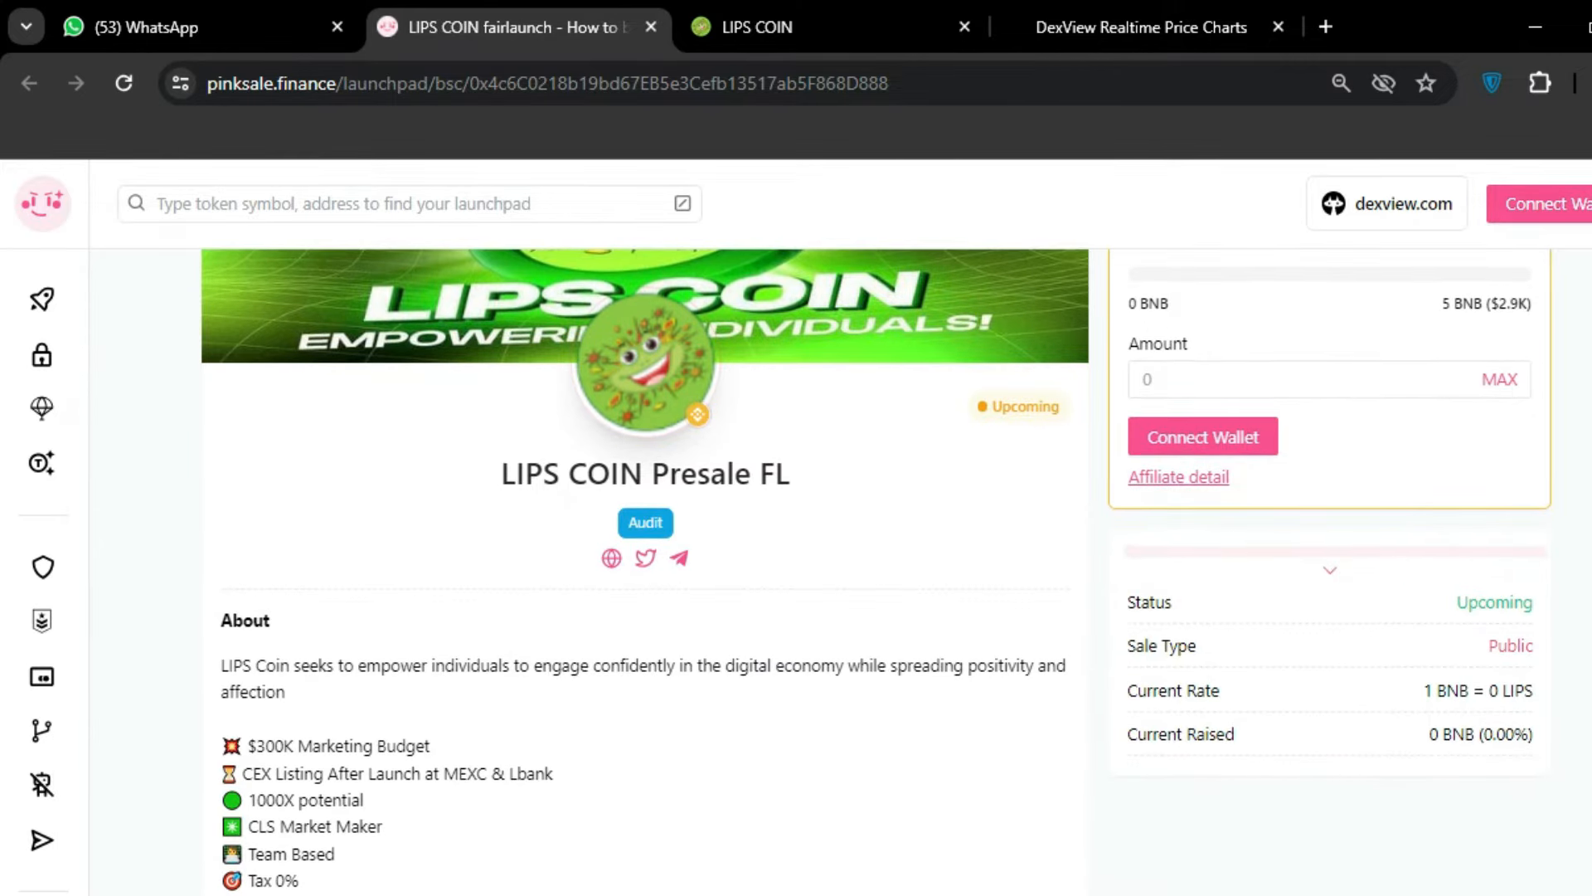
{"action": "scroll", "scroll_direction": "down", "scroll_amount": 3}
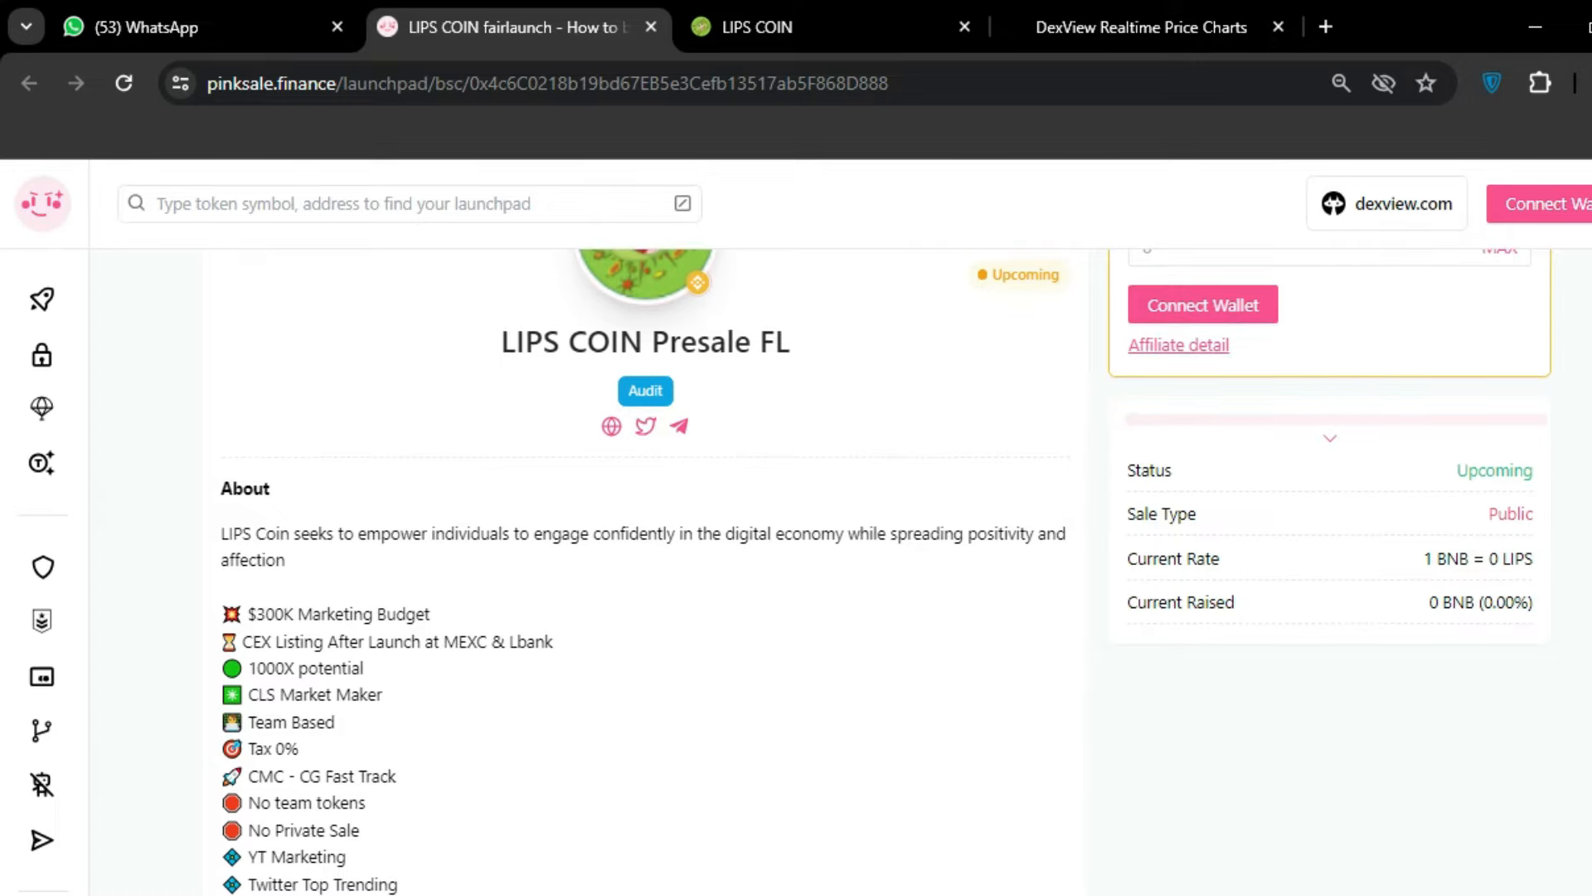
{"action": "scroll", "scroll_direction": "down", "scroll_amount": 3}
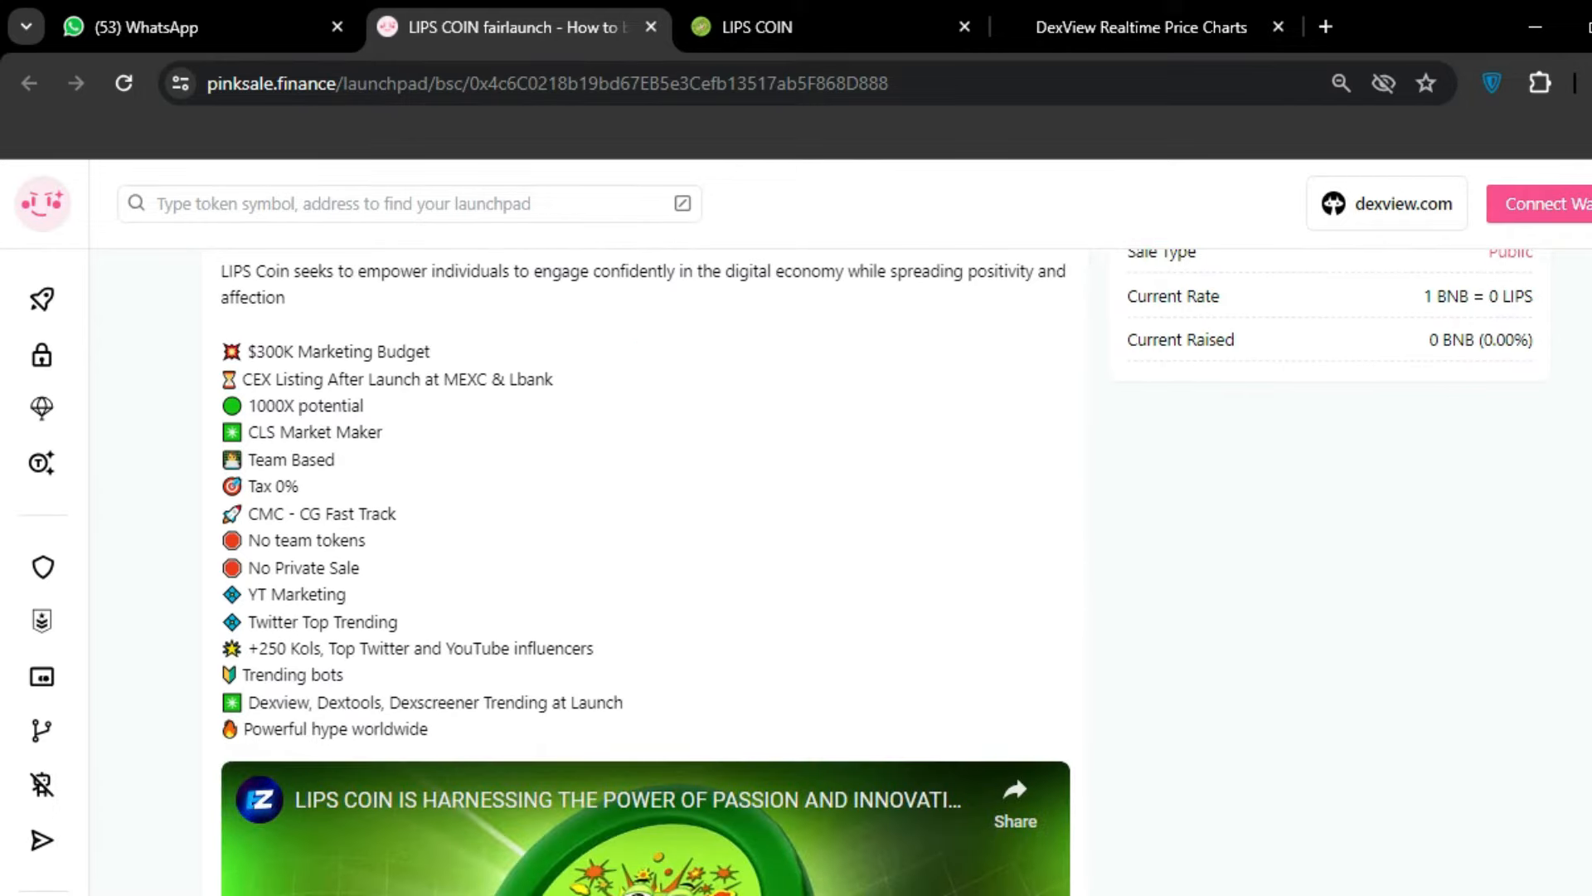
{"action": "scroll", "scroll_direction": "down", "scroll_amount": 3}
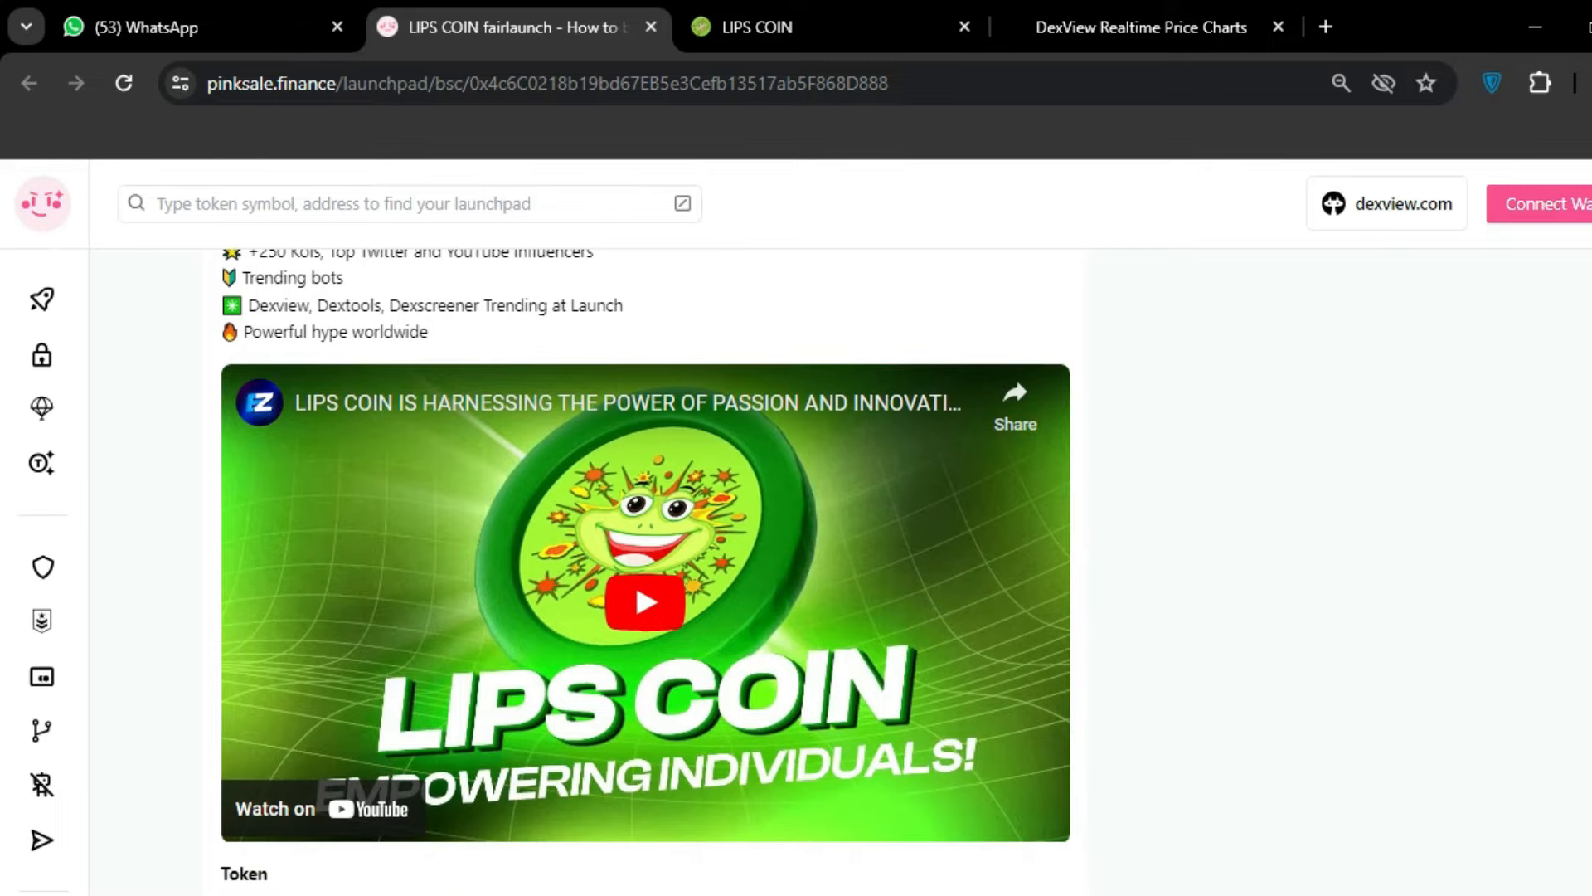
Step: Read the Token and Pool Info tables (supply, softcap, sale dates), then scroll back up
{"action": "scroll", "scroll_direction": "down", "scroll_amount": 3}
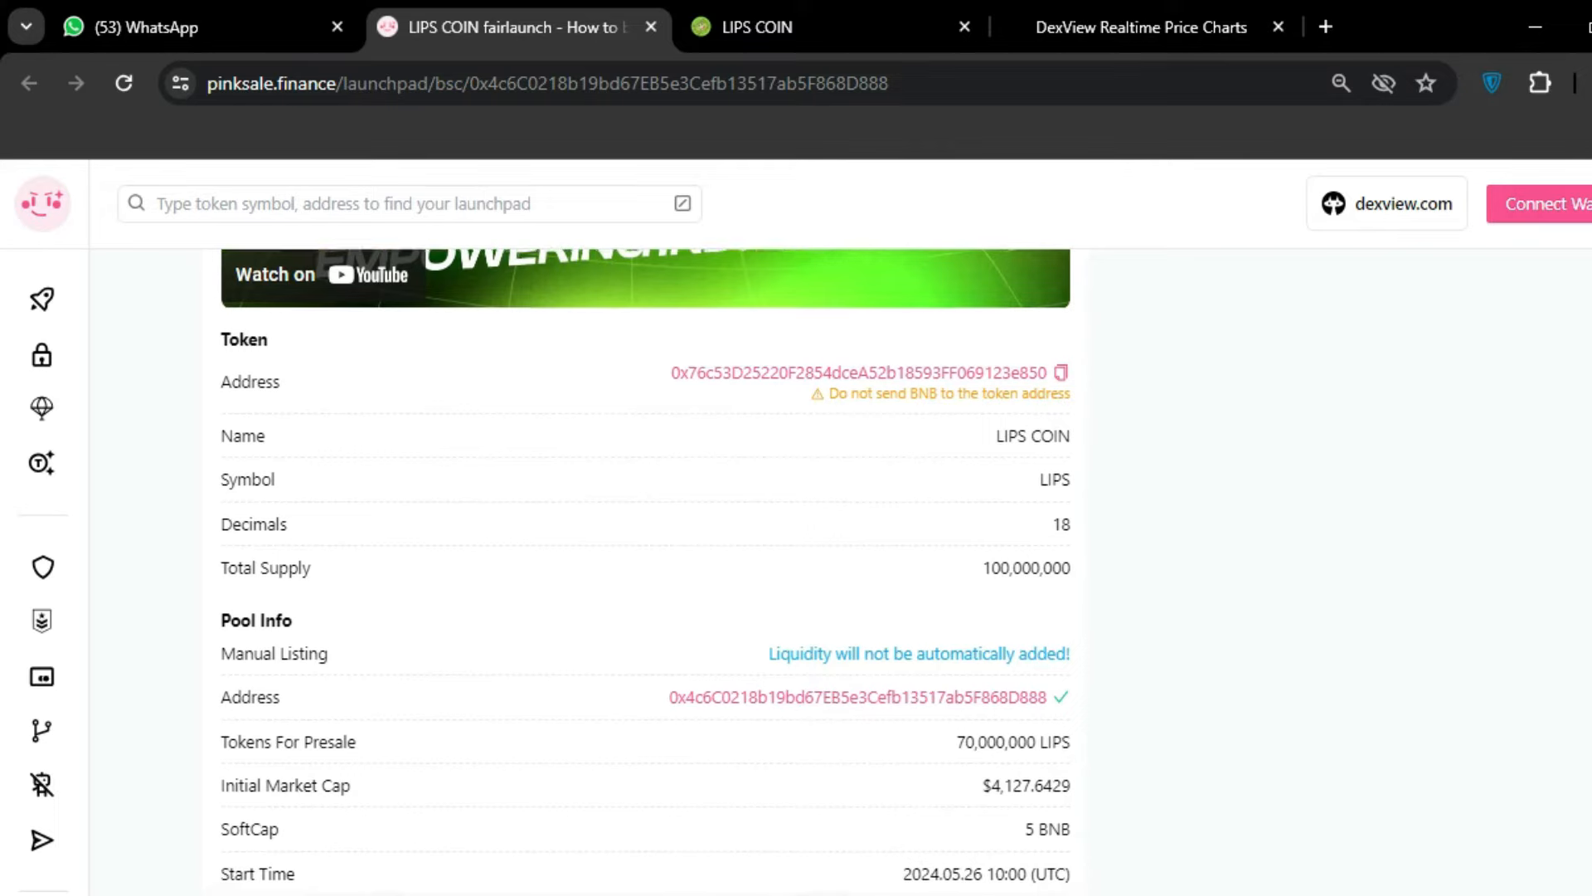
{"action": "scroll", "scroll_direction": "down", "scroll_amount": 3}
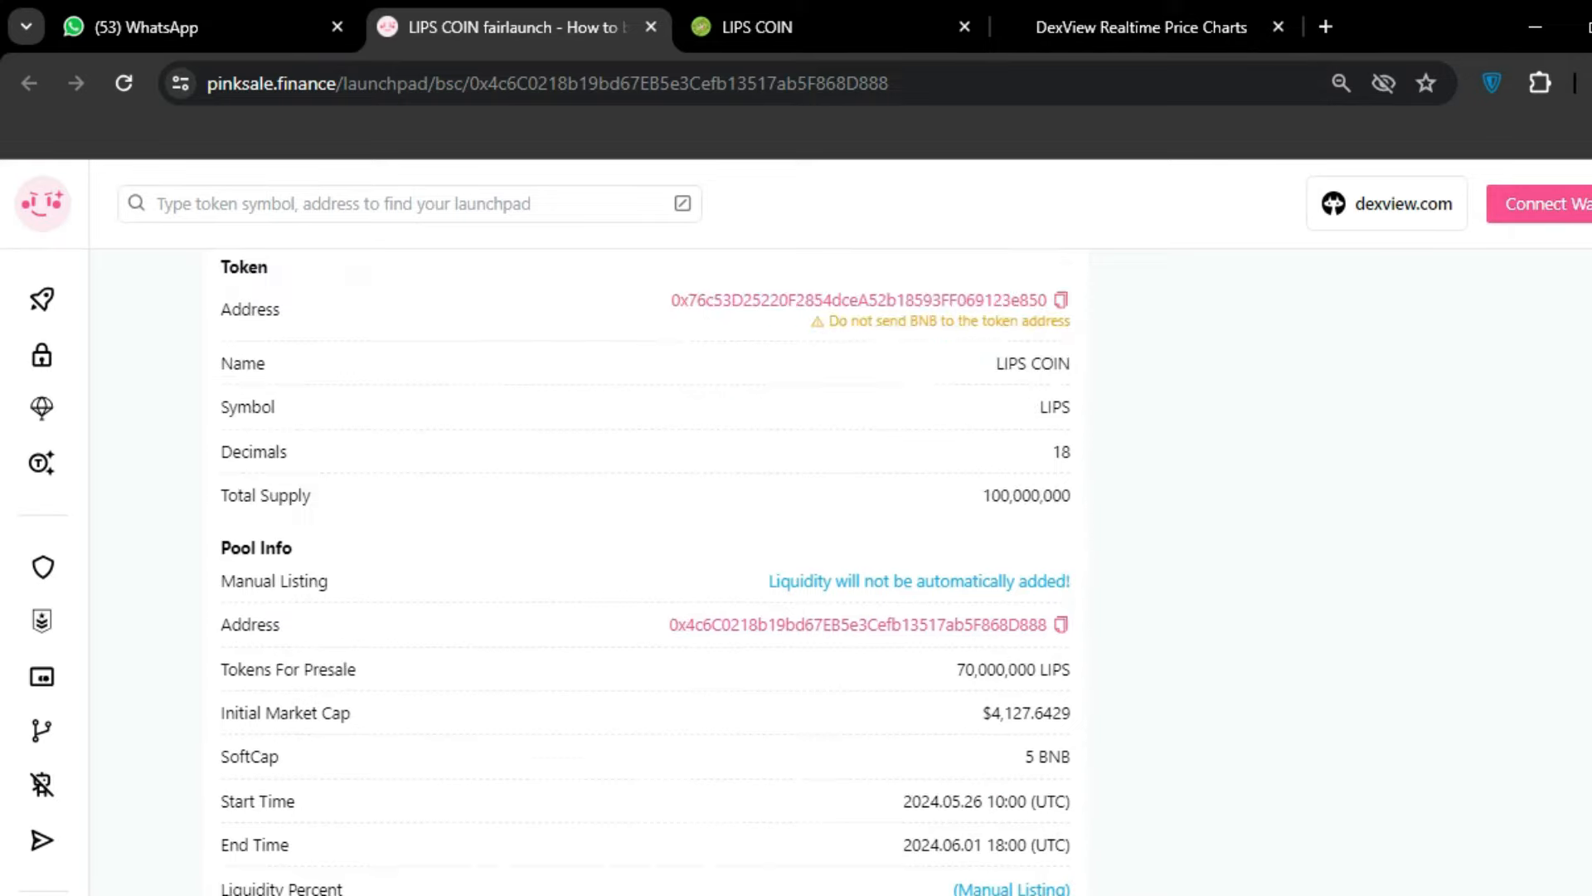
{"action": "scroll", "scroll_direction": "up", "scroll_amount": 3}
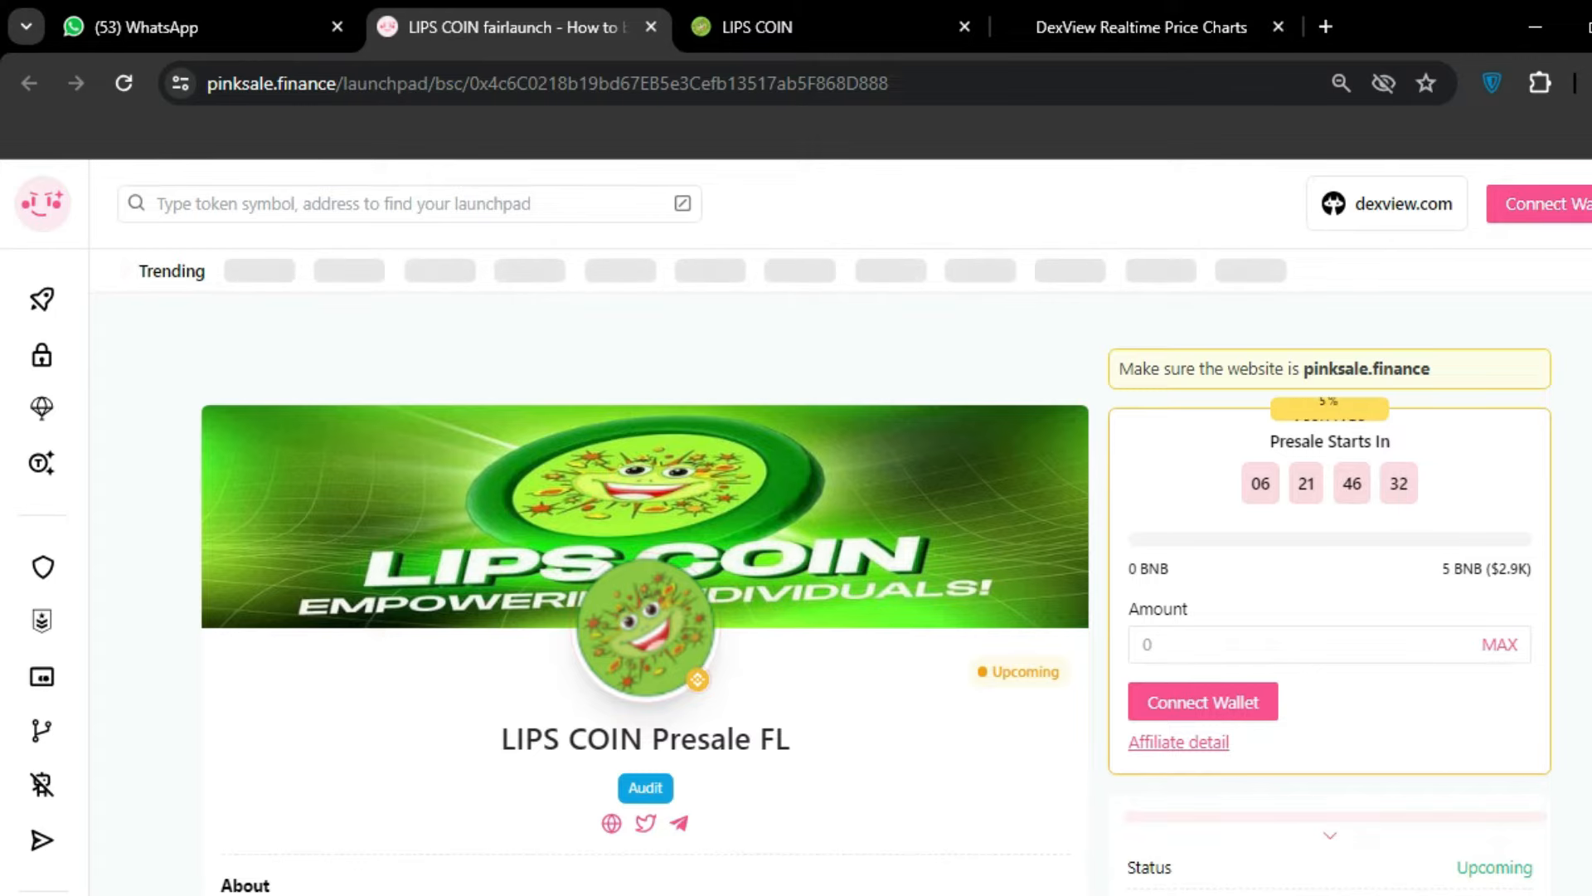
Step: Connect the MetaMask wallet to PinkSale by entering the password and unlocking it
{"action": "left_click", "coordinate": [1202, 701]}
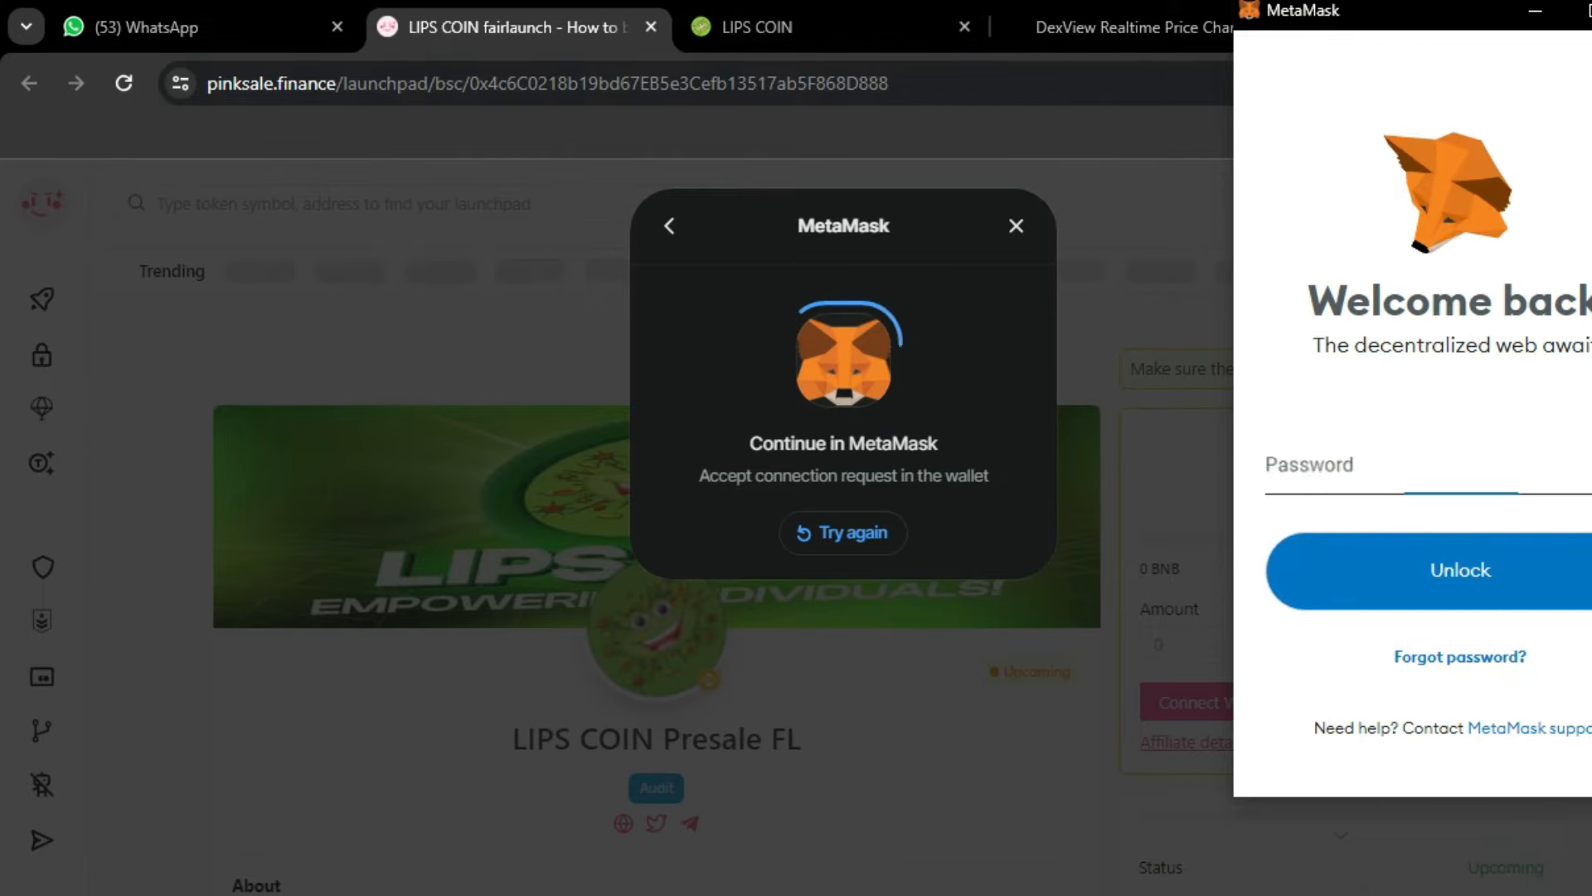
{"action": "left_click", "coordinate": [1421, 472]}
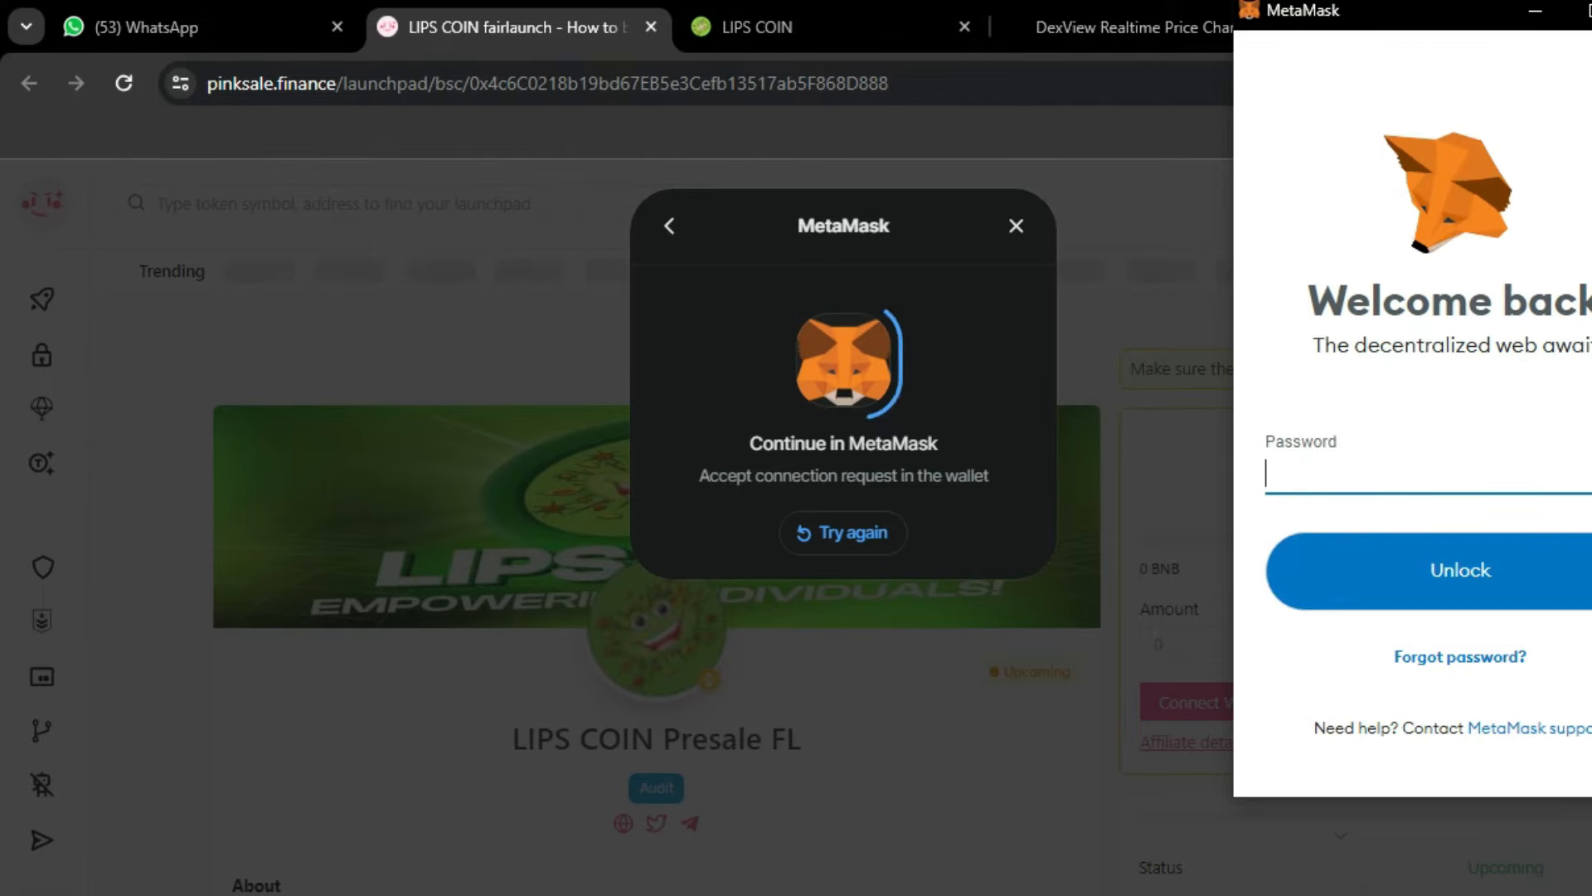
{"action": "type", "text": "password"}
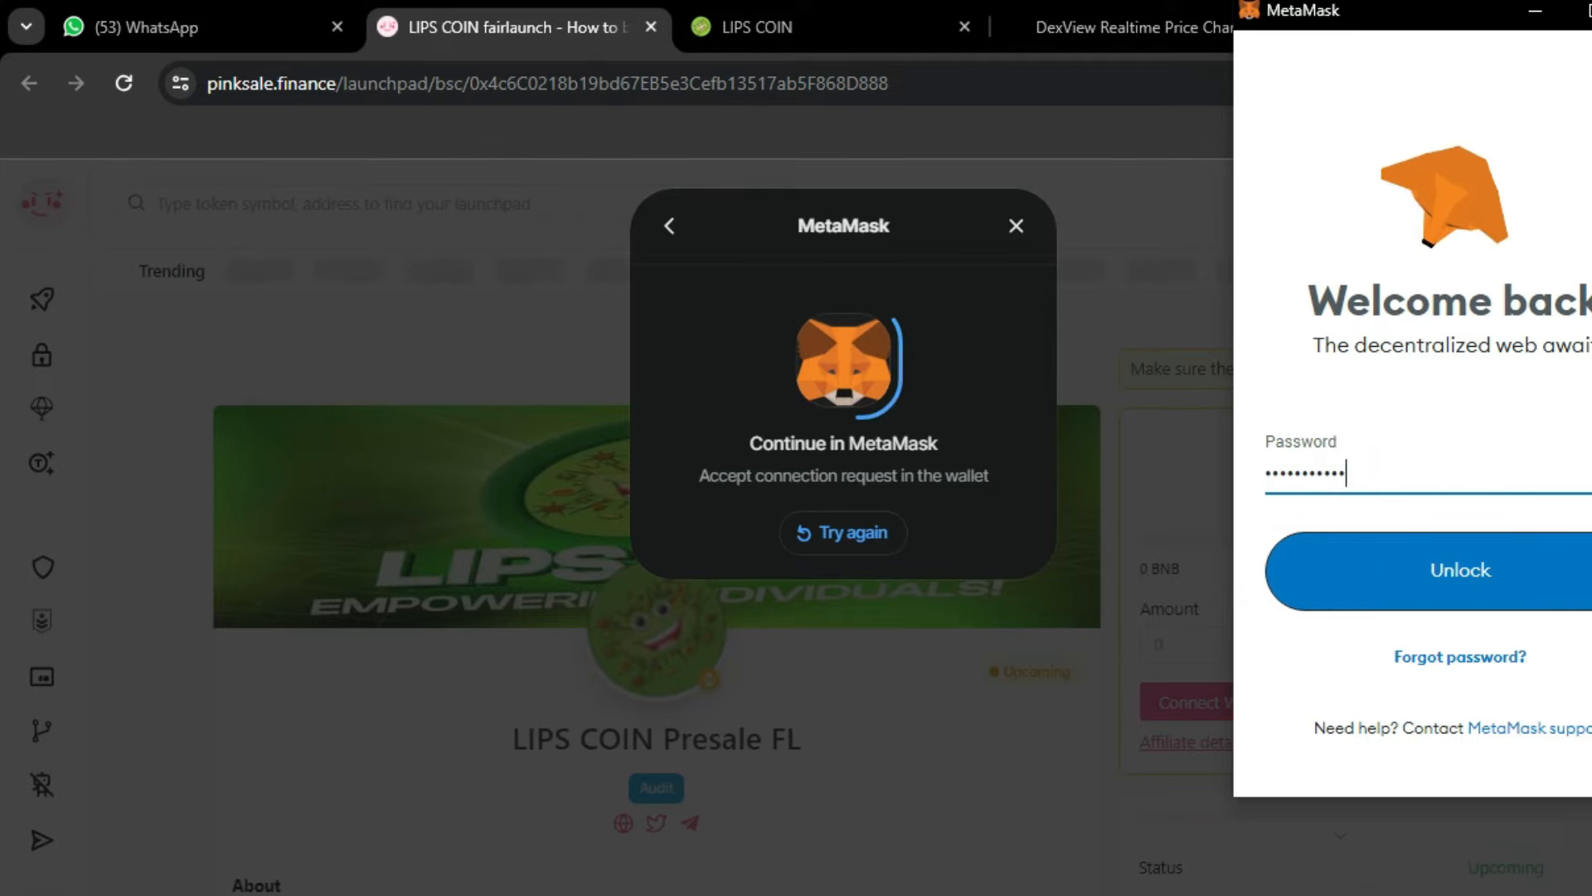
{"action": "left_click", "coordinate": [1460, 570]}
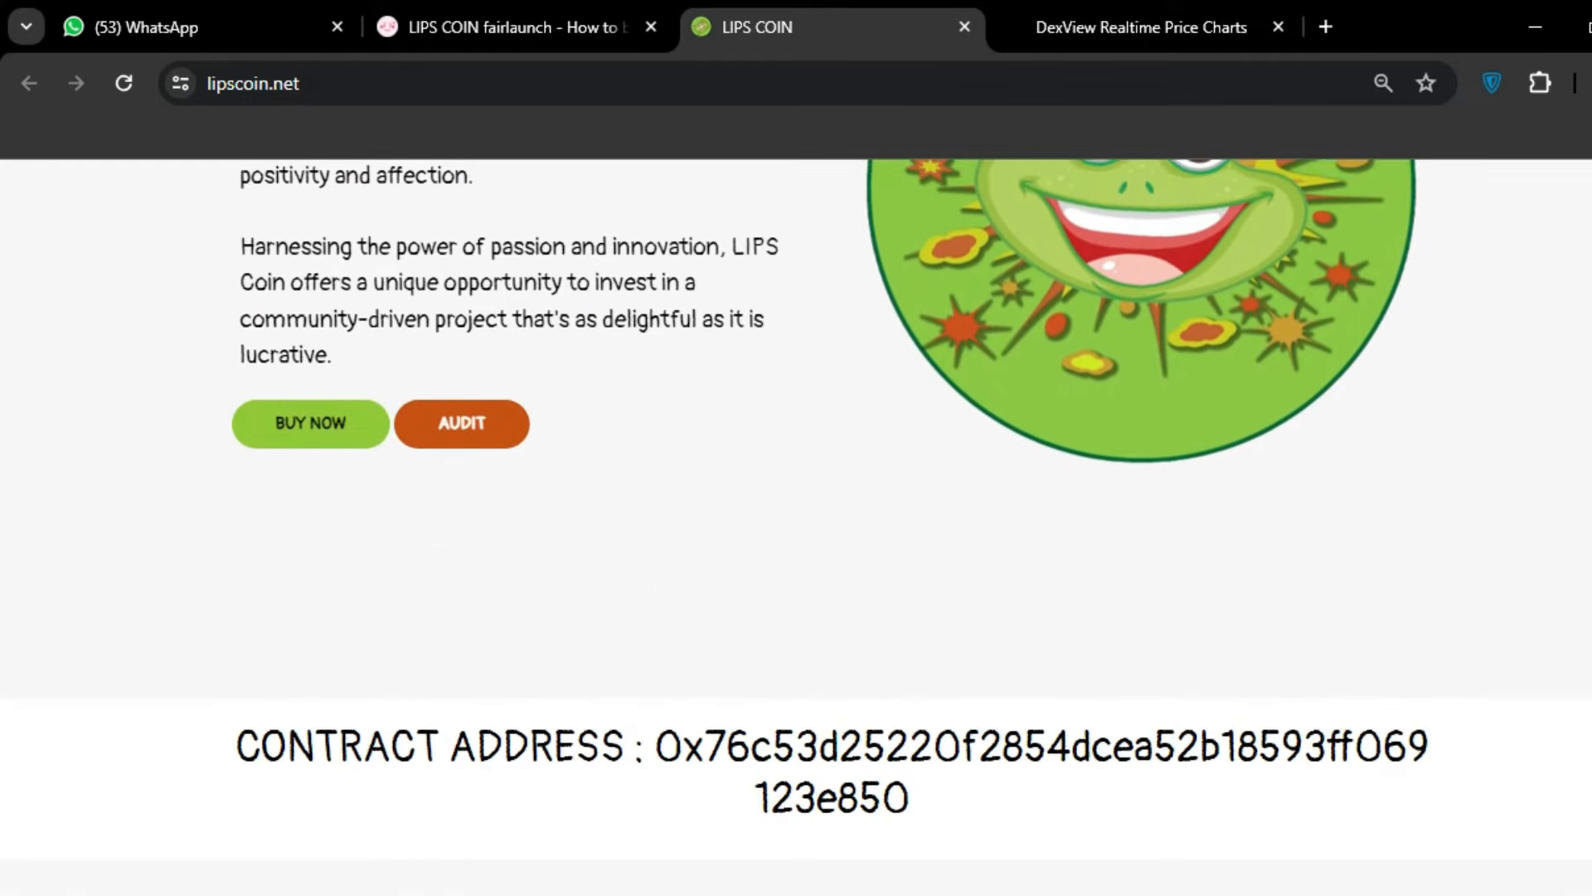
Step: Scroll past the contract address to the About Us 'We Are LIPS COIN' description
{"action": "scroll", "scroll_direction": "down", "scroll_amount": 3}
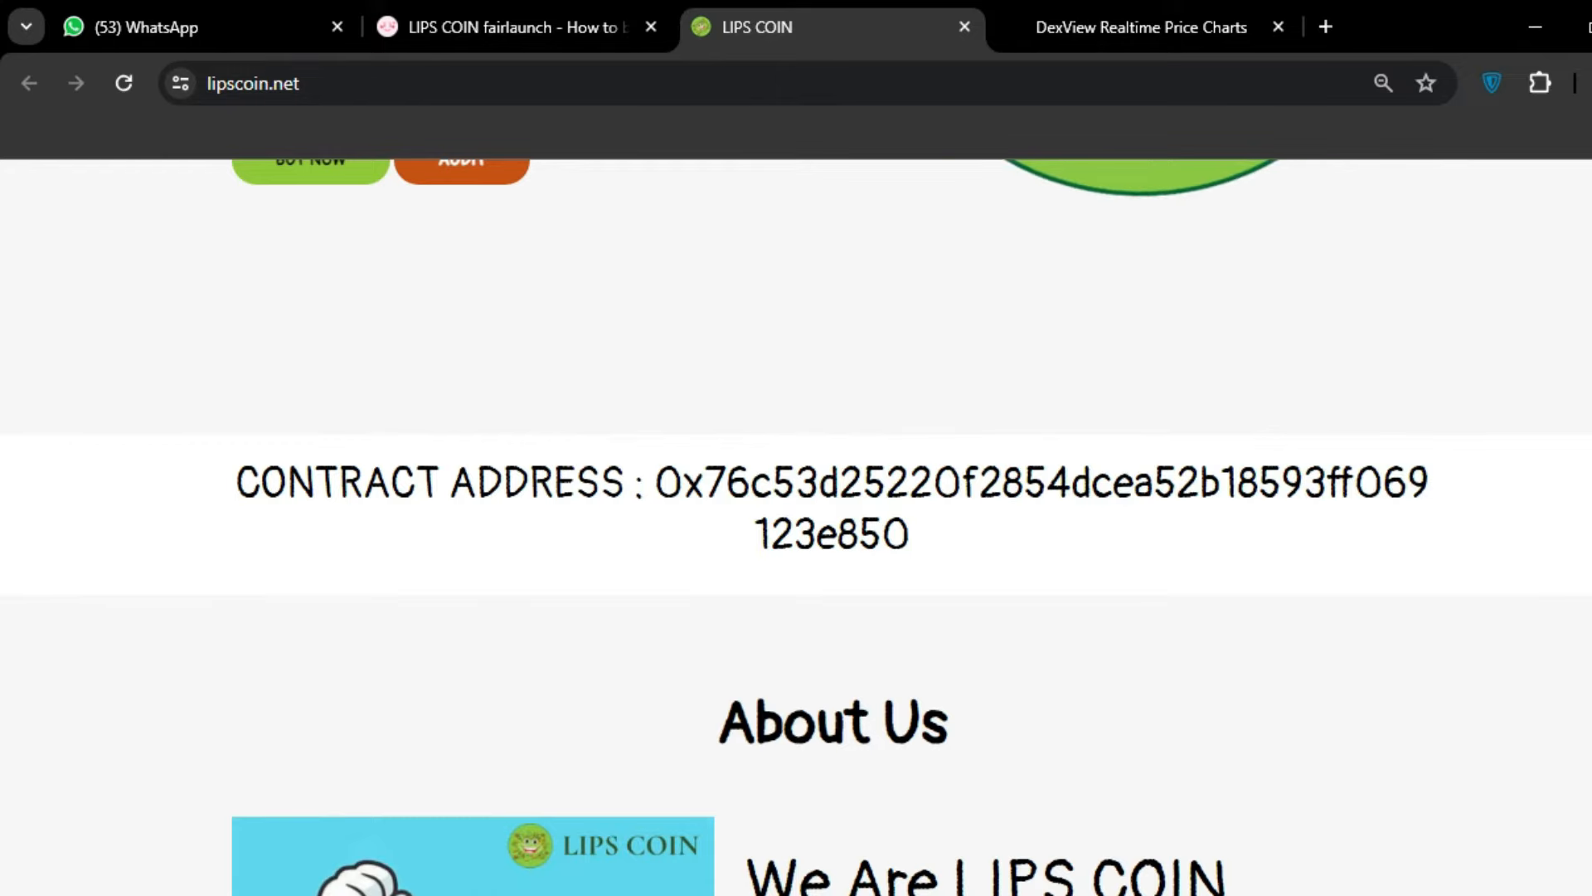
{"action": "scroll", "scroll_direction": "down", "scroll_amount": 3}
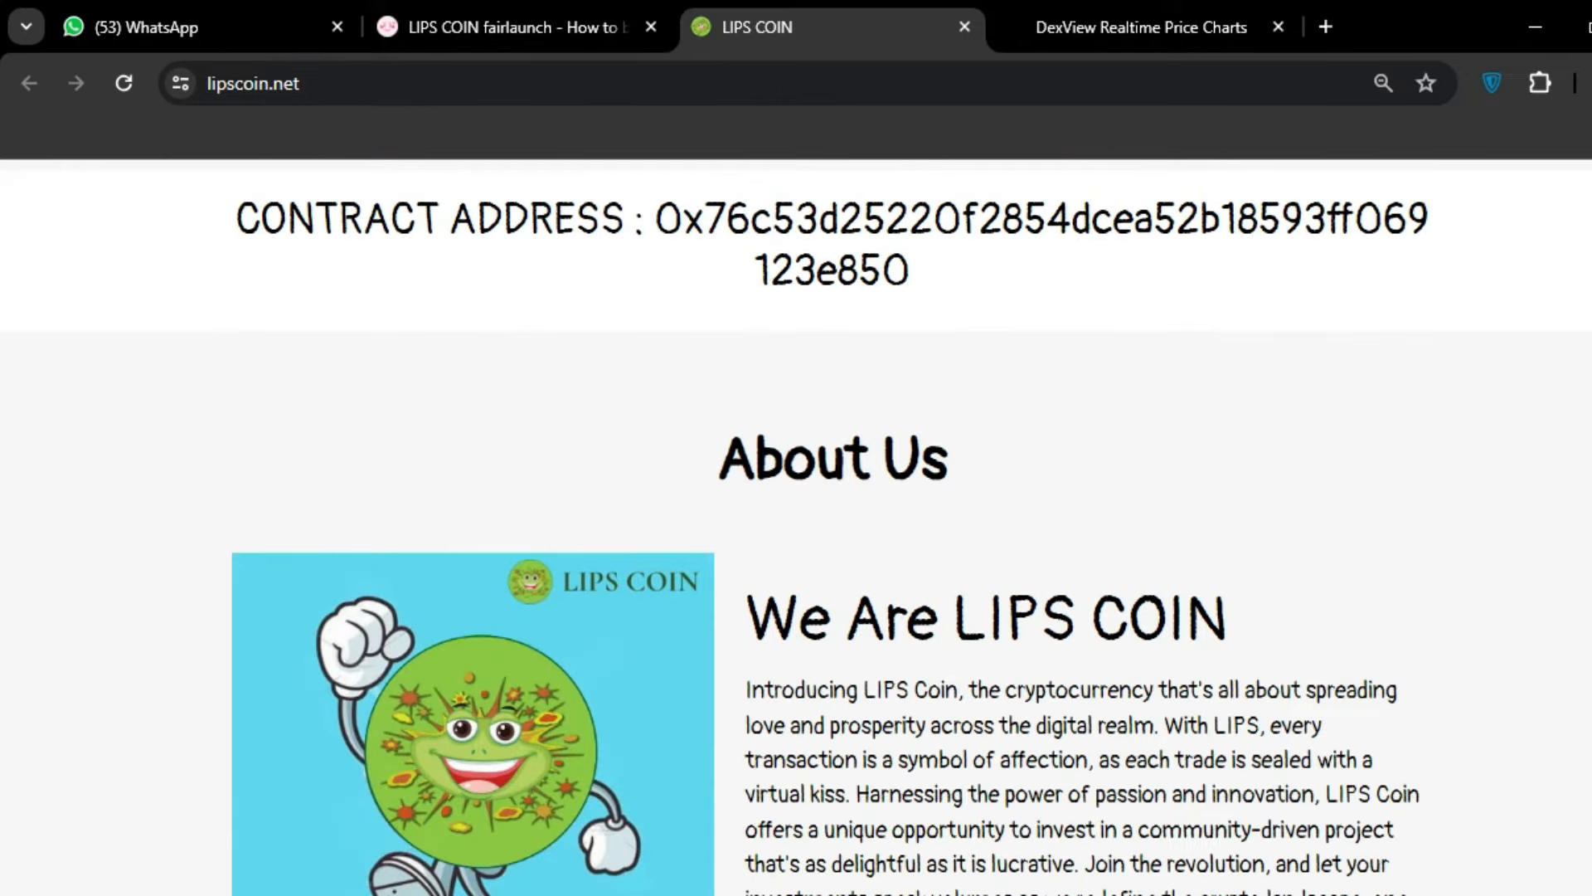
{"action": "scroll", "scroll_direction": "down", "scroll_amount": 3}
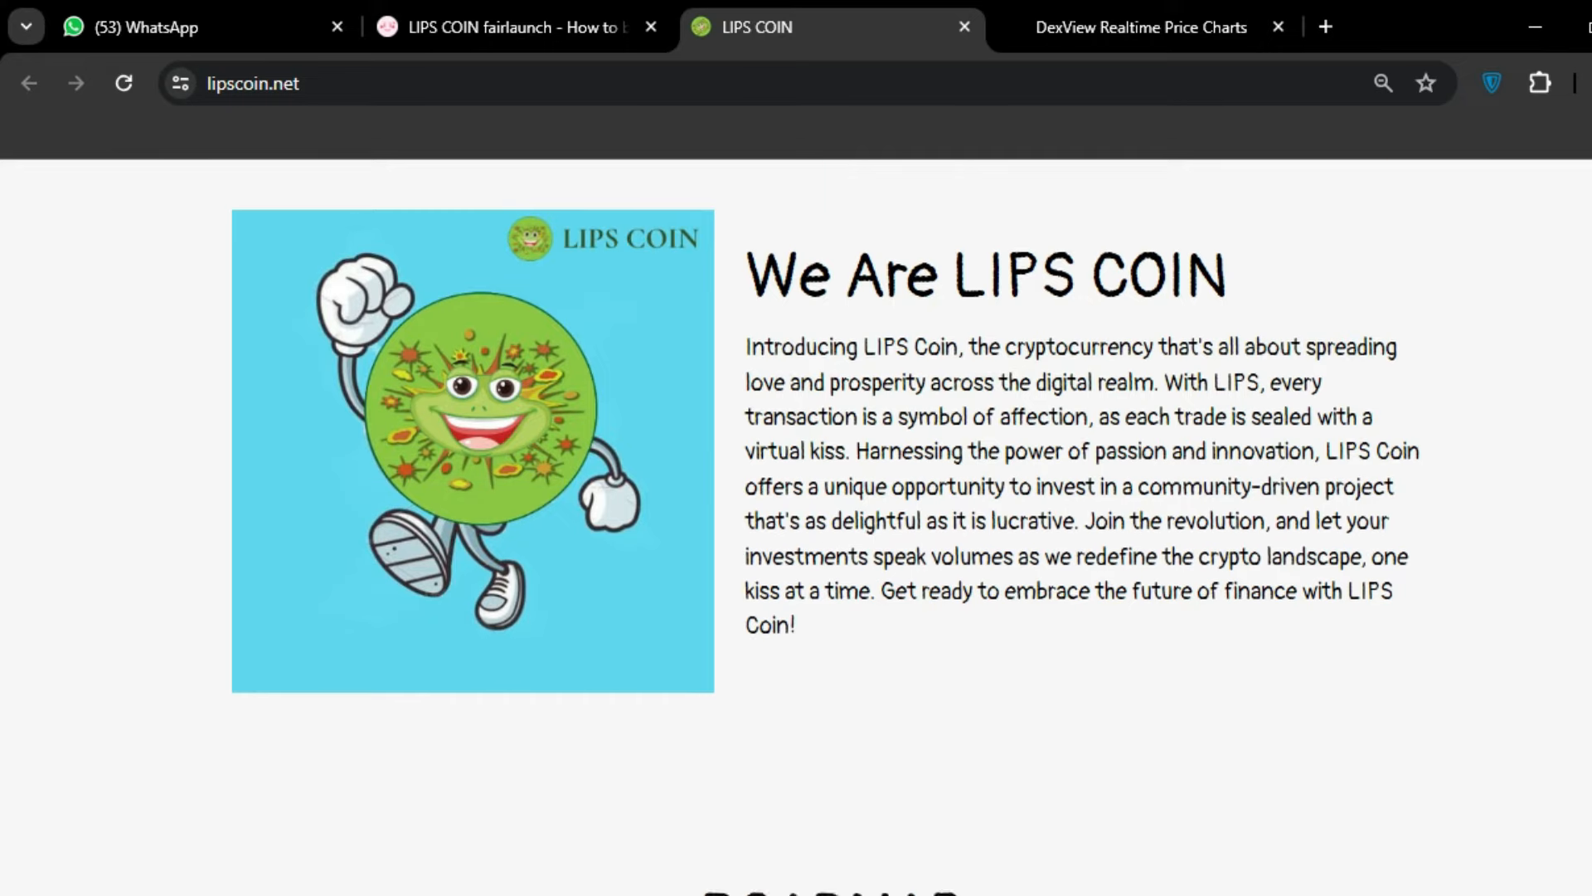
Step: Scroll through the three ROADMAP phase cards to the LIPS COIN AUDIT section
{"action": "scroll", "scroll_direction": "down", "scroll_amount": 3}
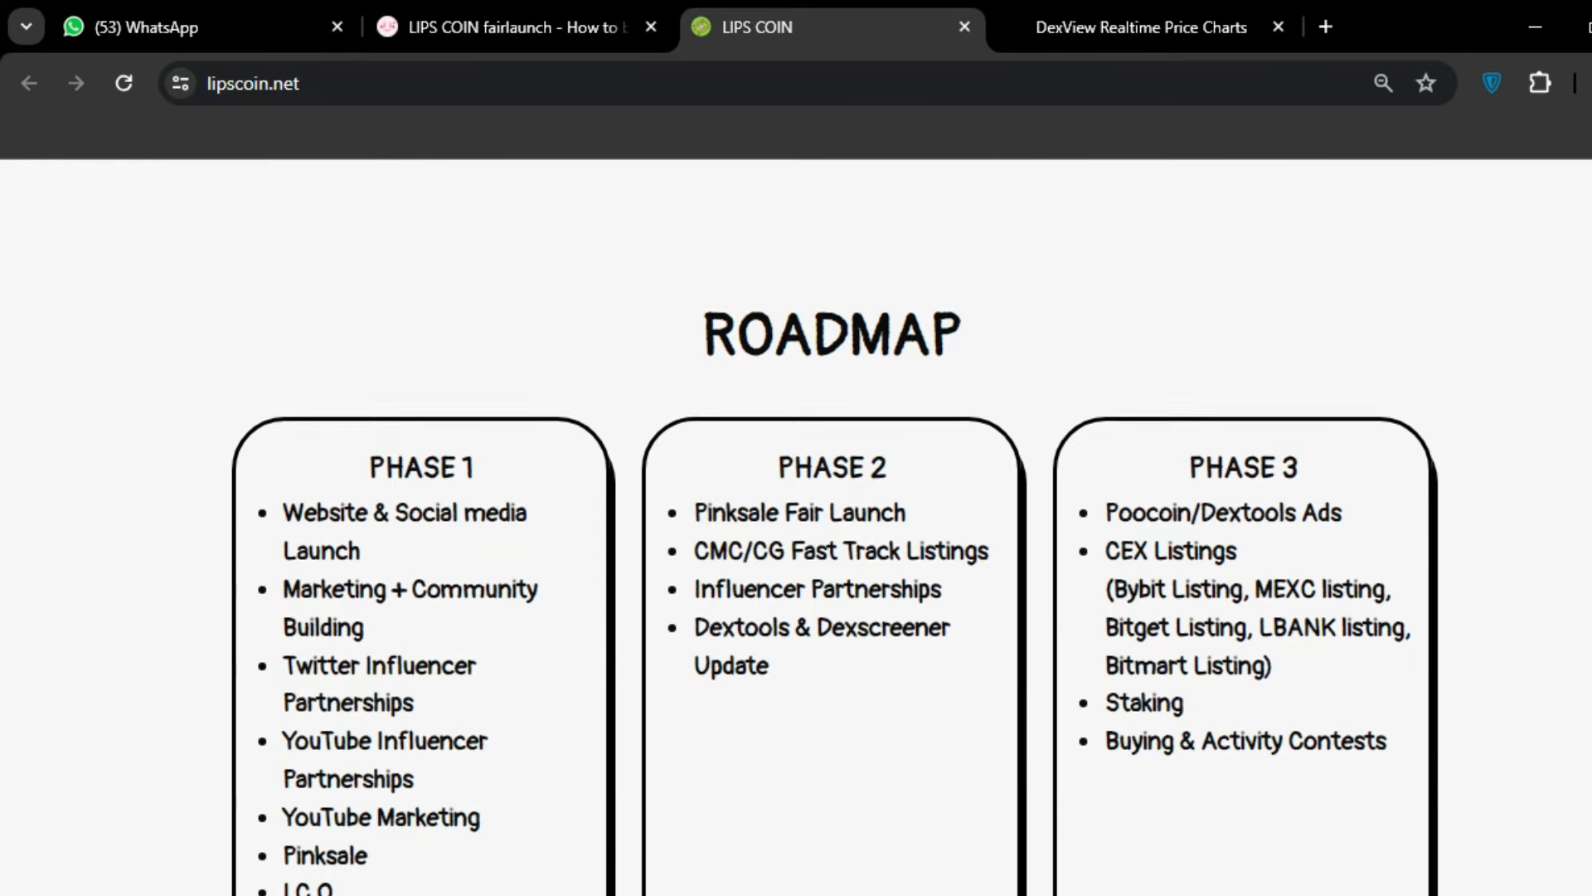
{"action": "scroll", "scroll_direction": "down", "scroll_amount": 3}
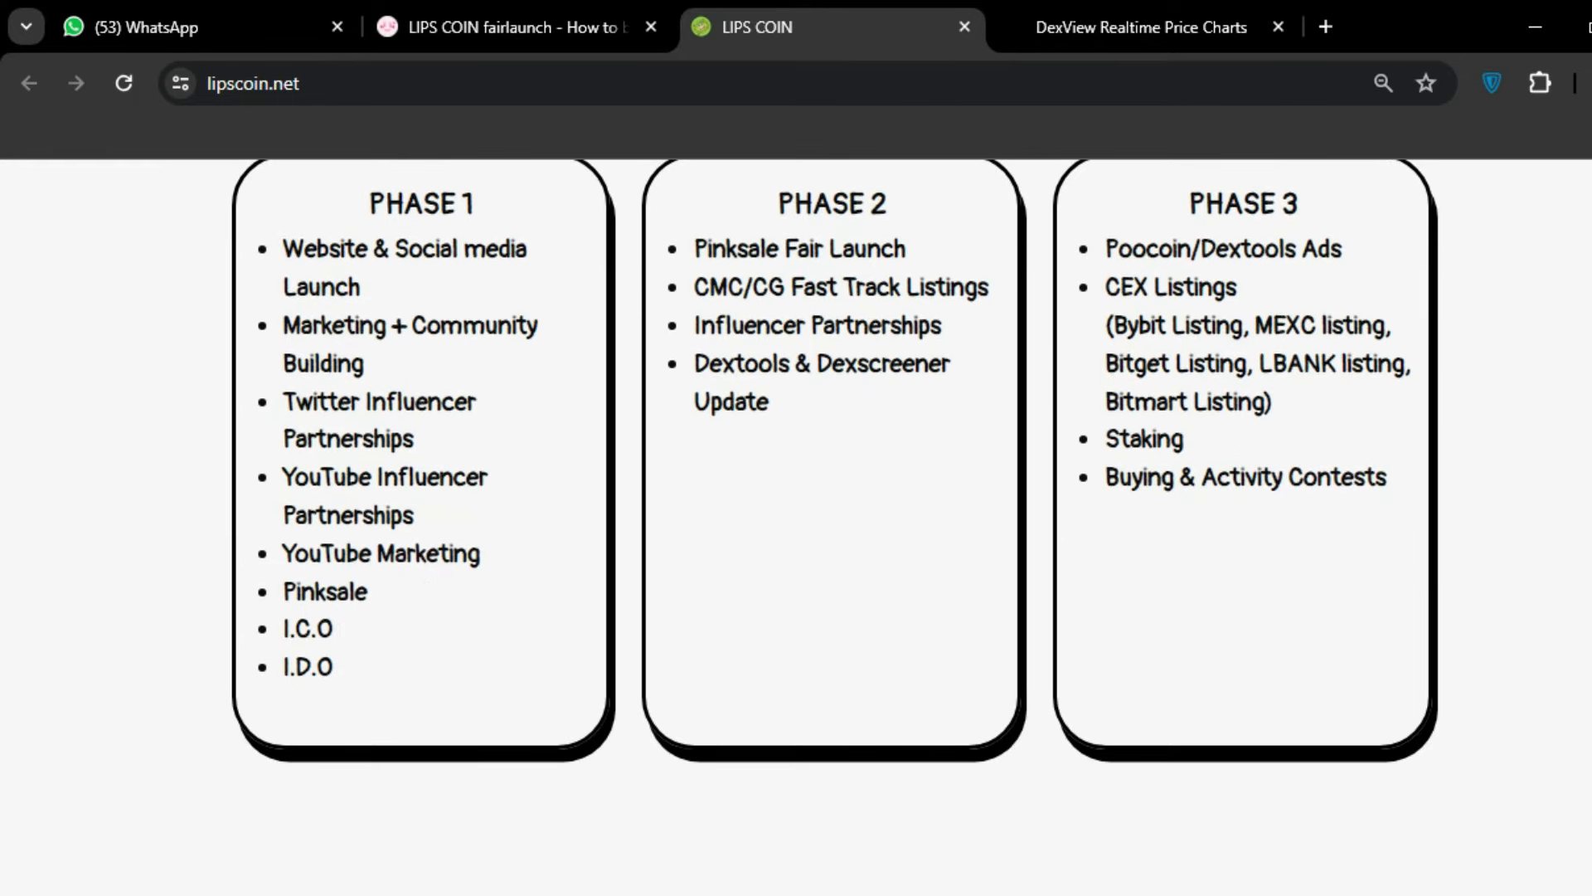
{"action": "scroll", "scroll_direction": "up", "scroll_amount": 3}
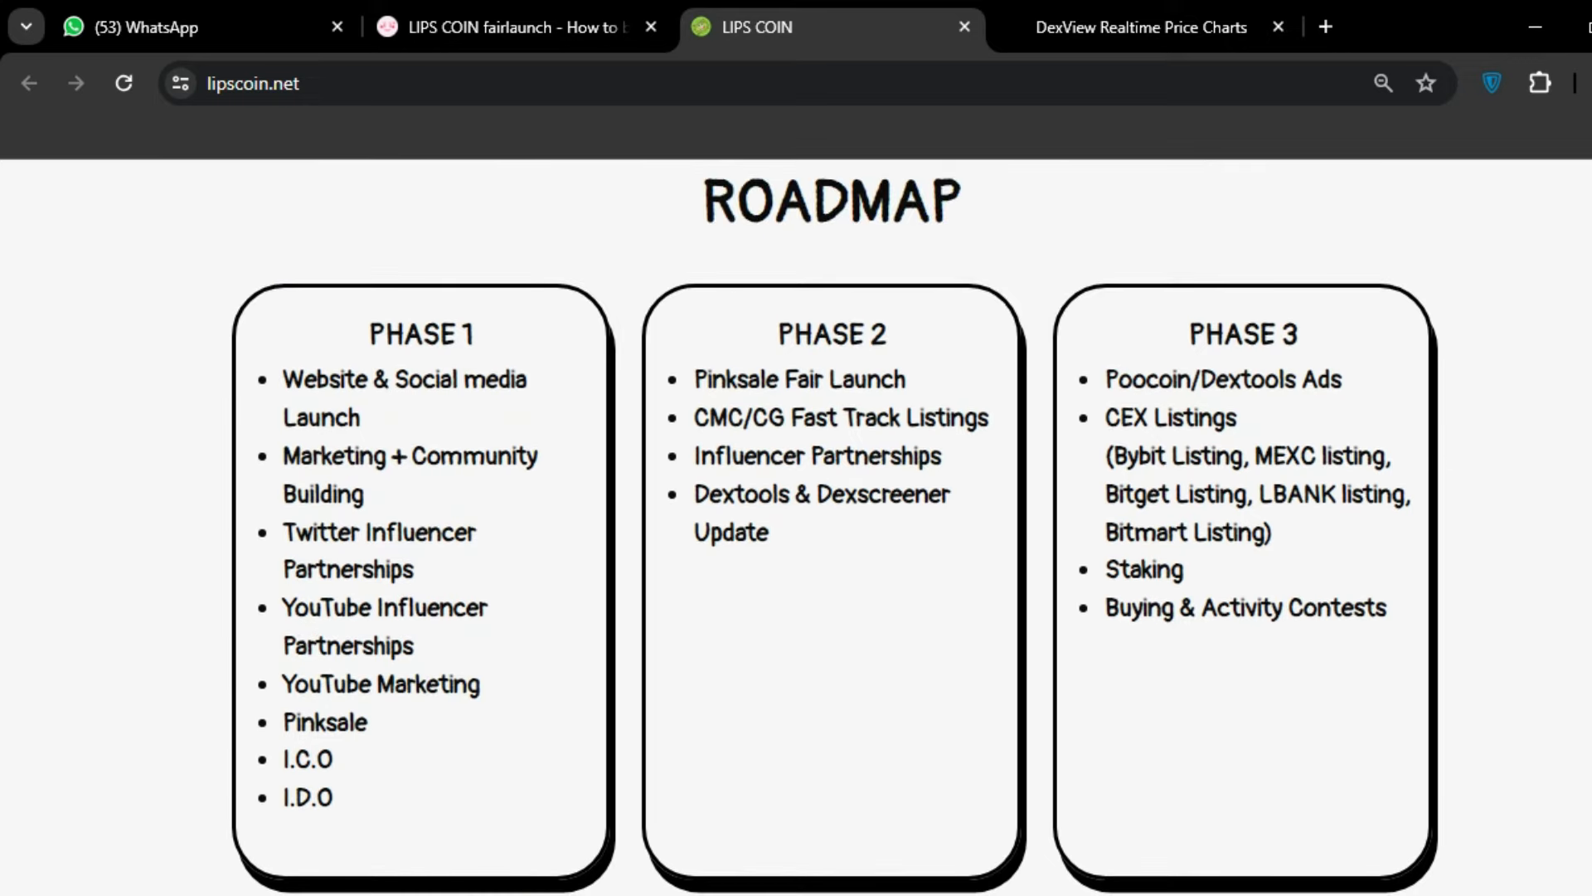
{"action": "scroll", "scroll_direction": "down", "scroll_amount": 3}
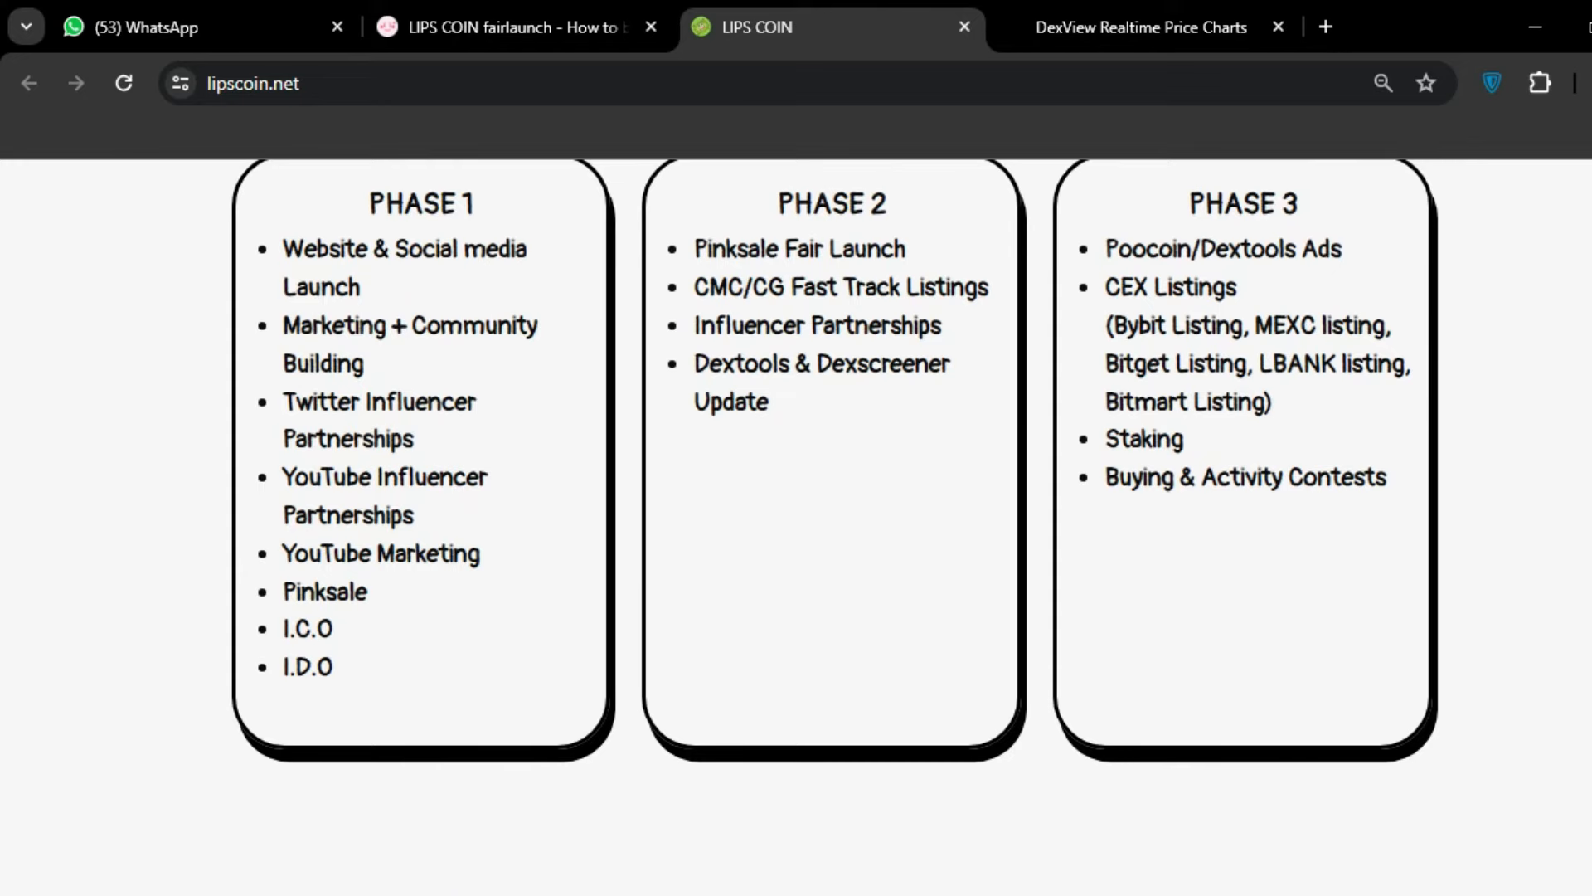
{"action": "scroll", "scroll_direction": "down", "scroll_amount": 3}
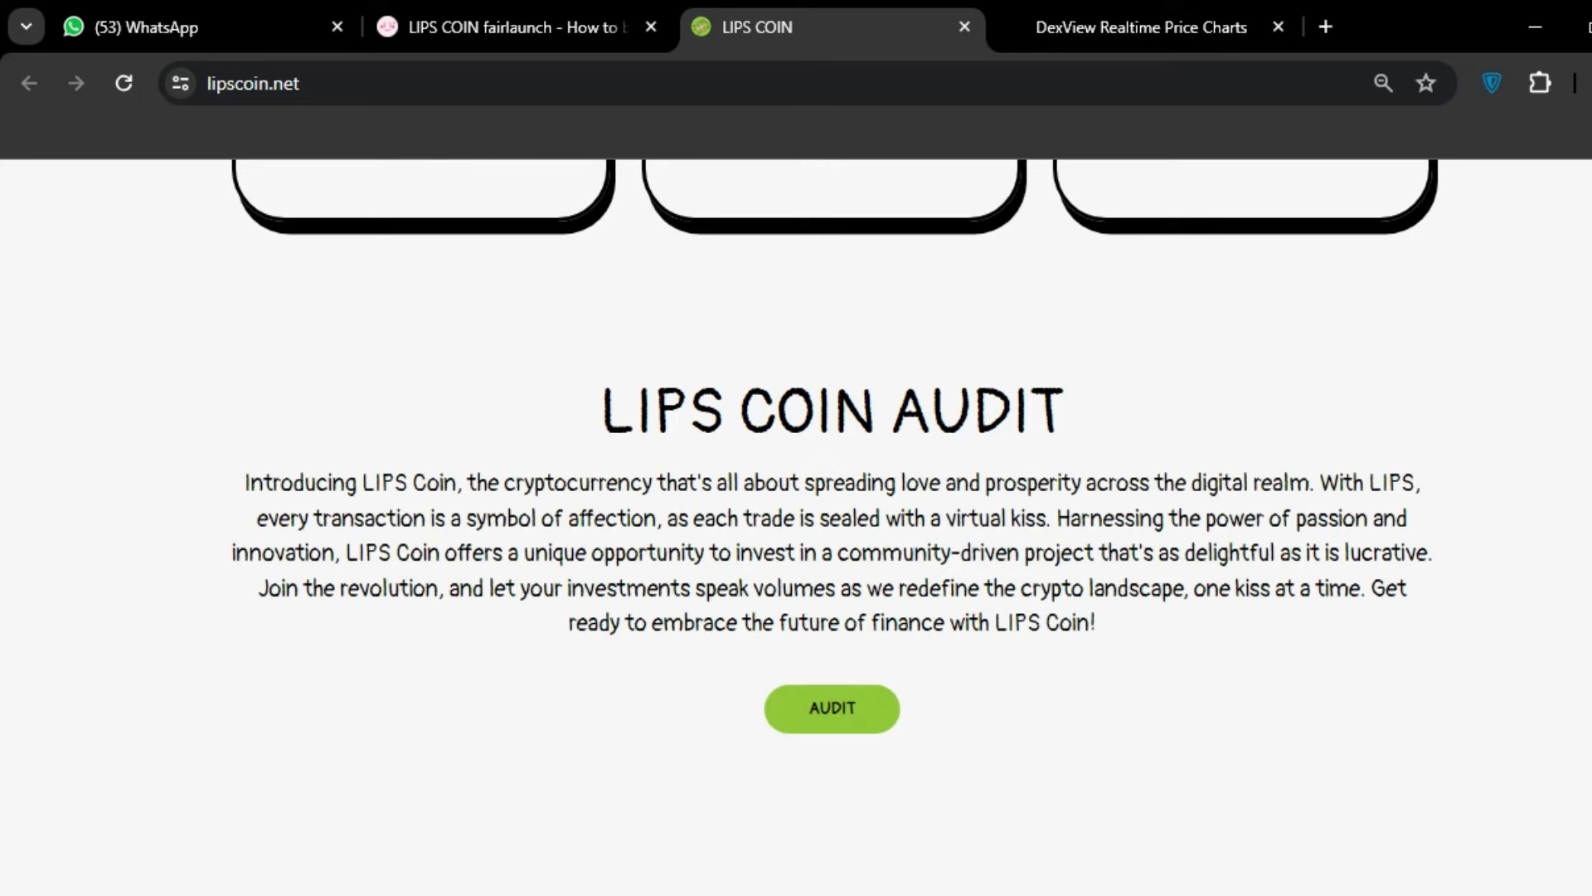
{"action": "mouse_move", "coordinate": [831, 707]}
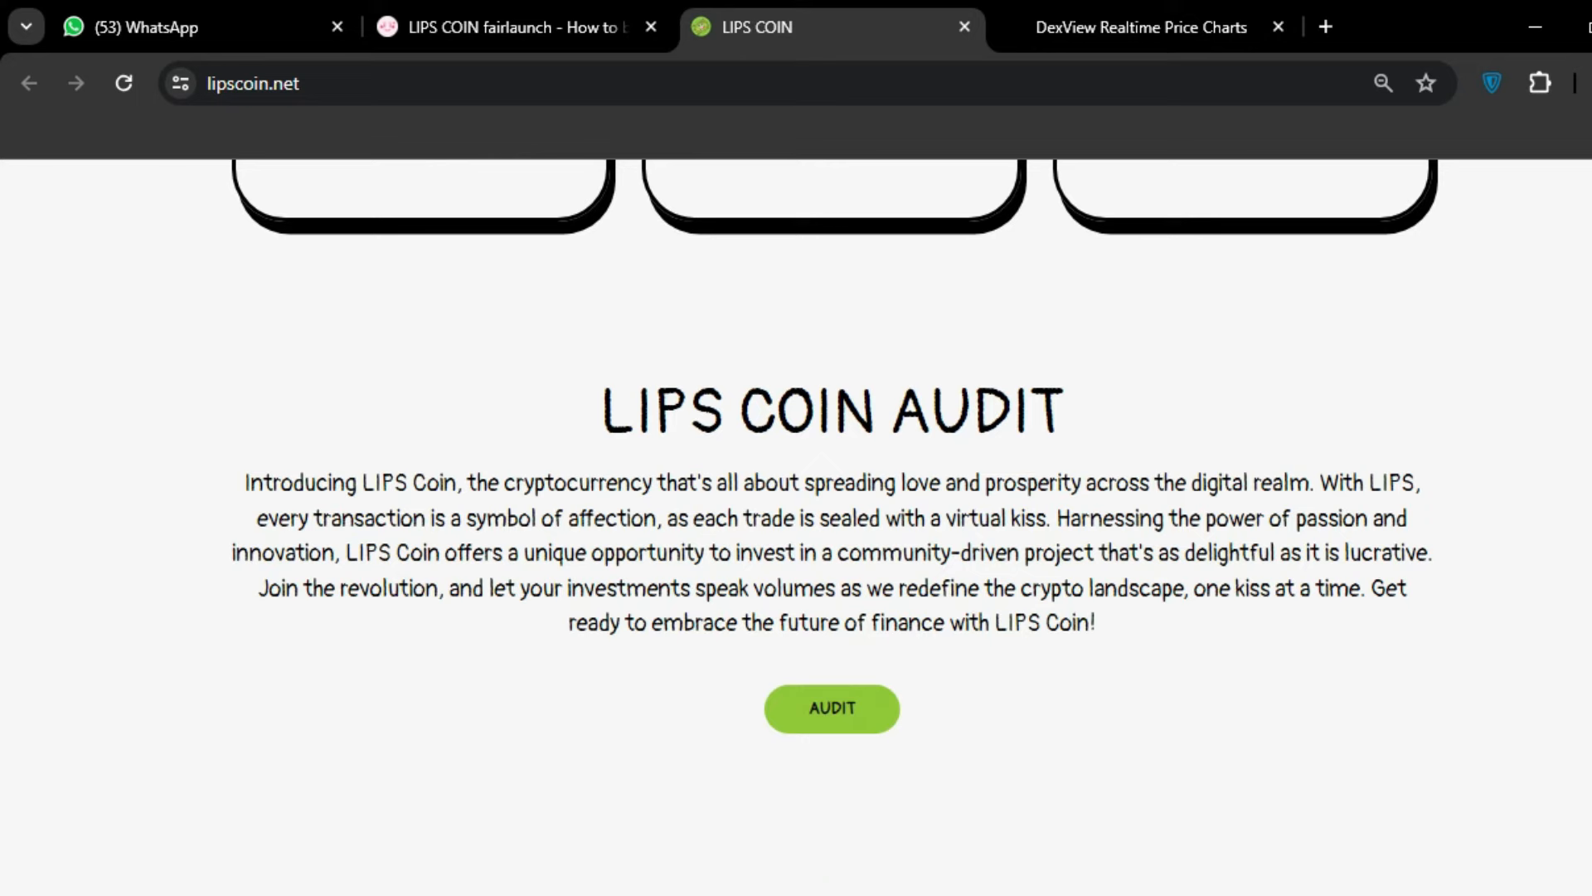
{"action": "scroll", "scroll_direction": "down", "scroll_amount": 3}
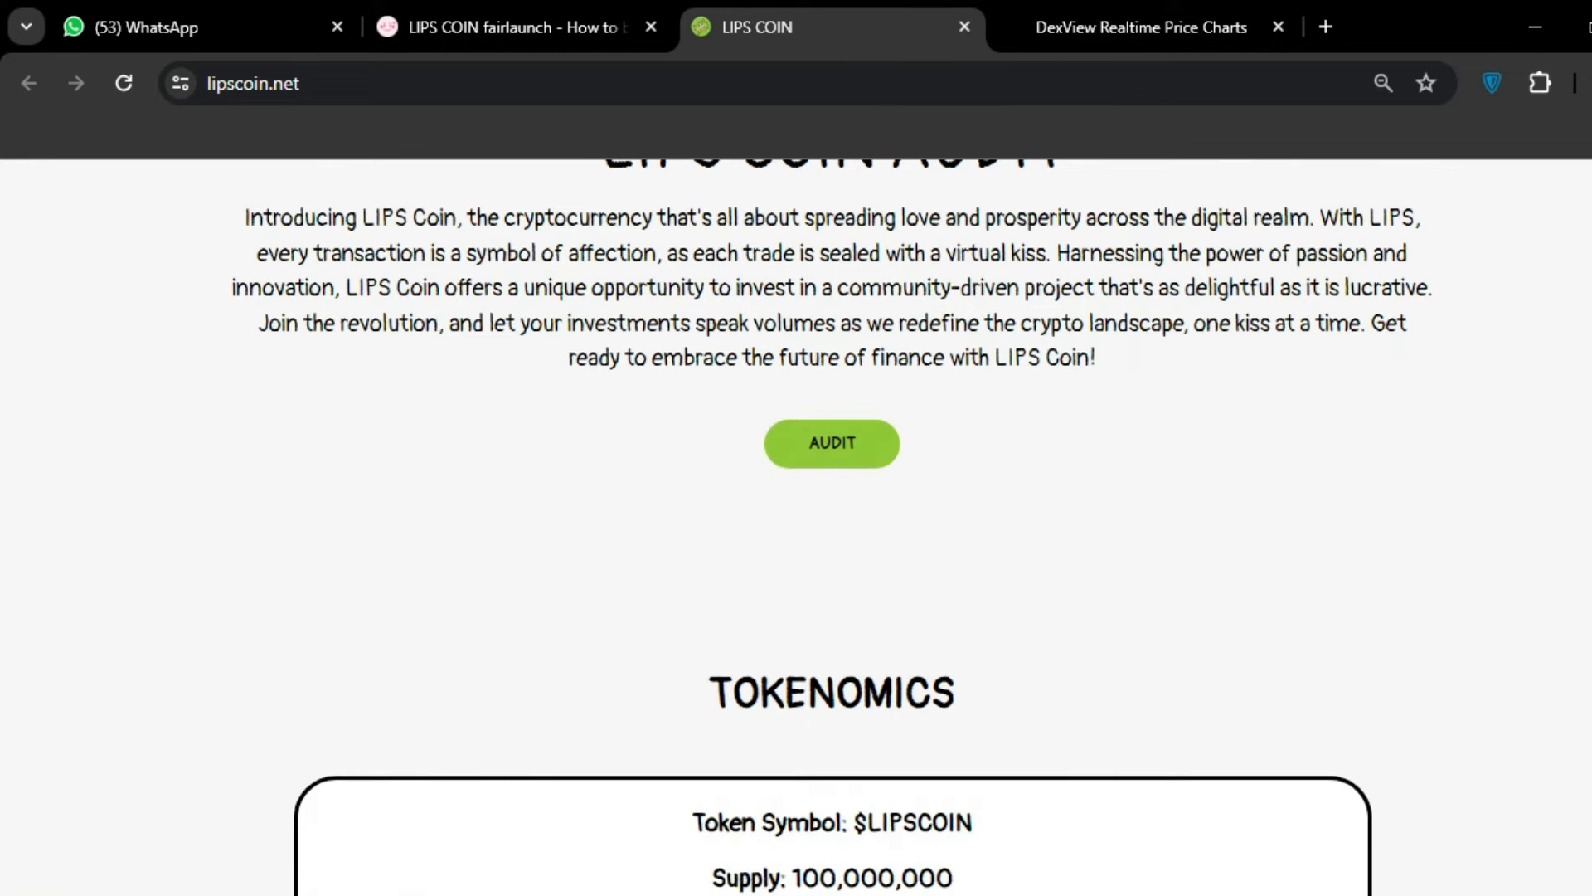
Step: Scroll to TOKENOMICS (30% liquidity, 70% presale) and the DEXView and PinkSale logos
{"action": "scroll", "scroll_direction": "down", "scroll_amount": 3}
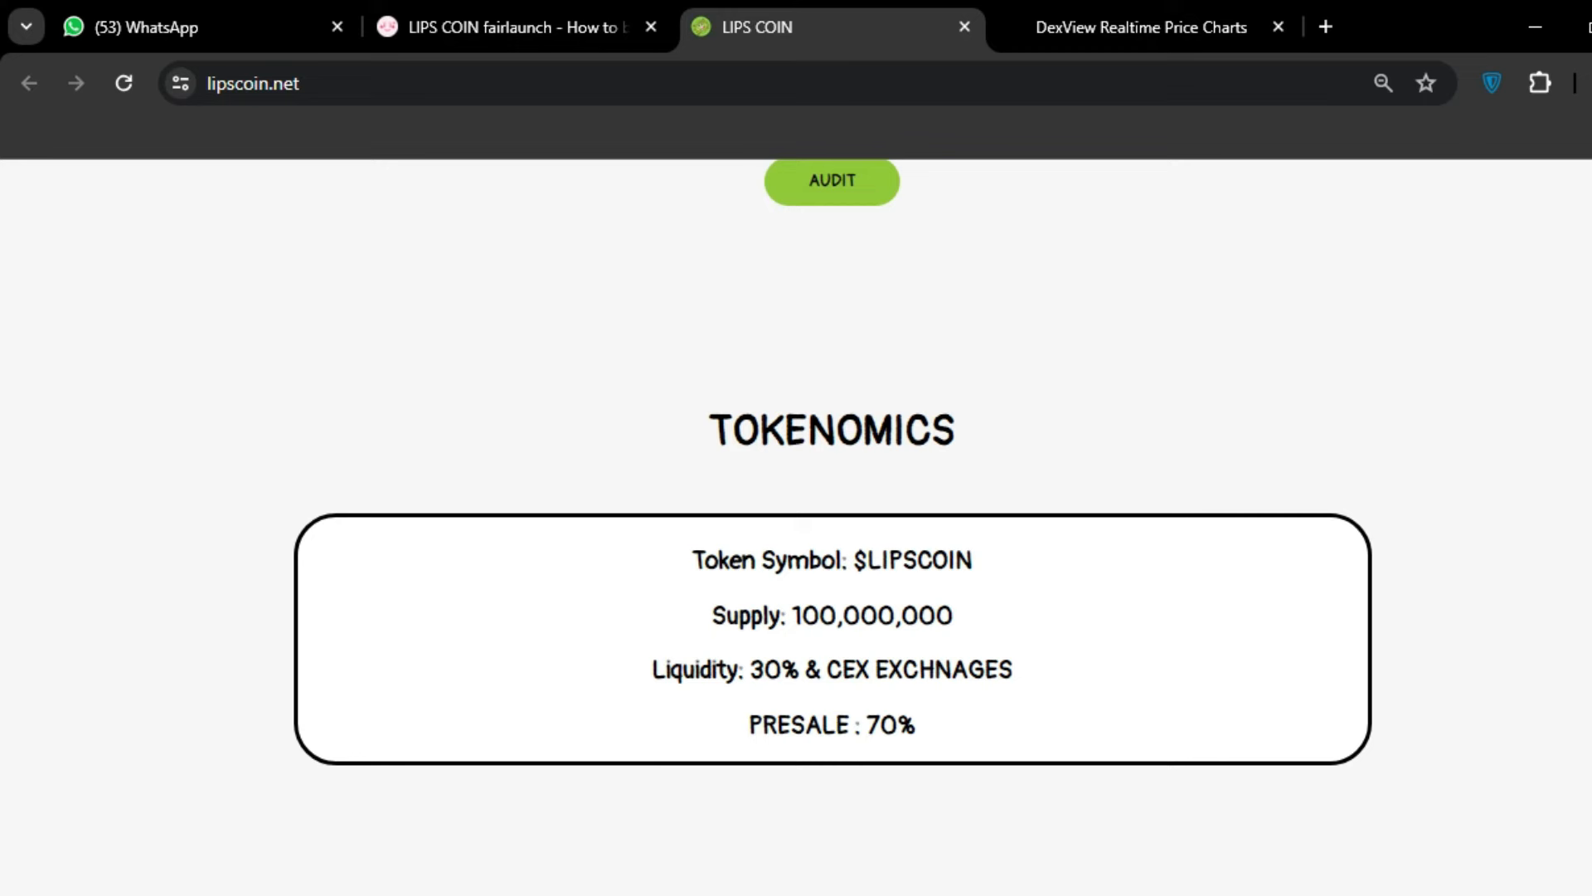
{"action": "scroll", "scroll_direction": "down", "scroll_amount": 3}
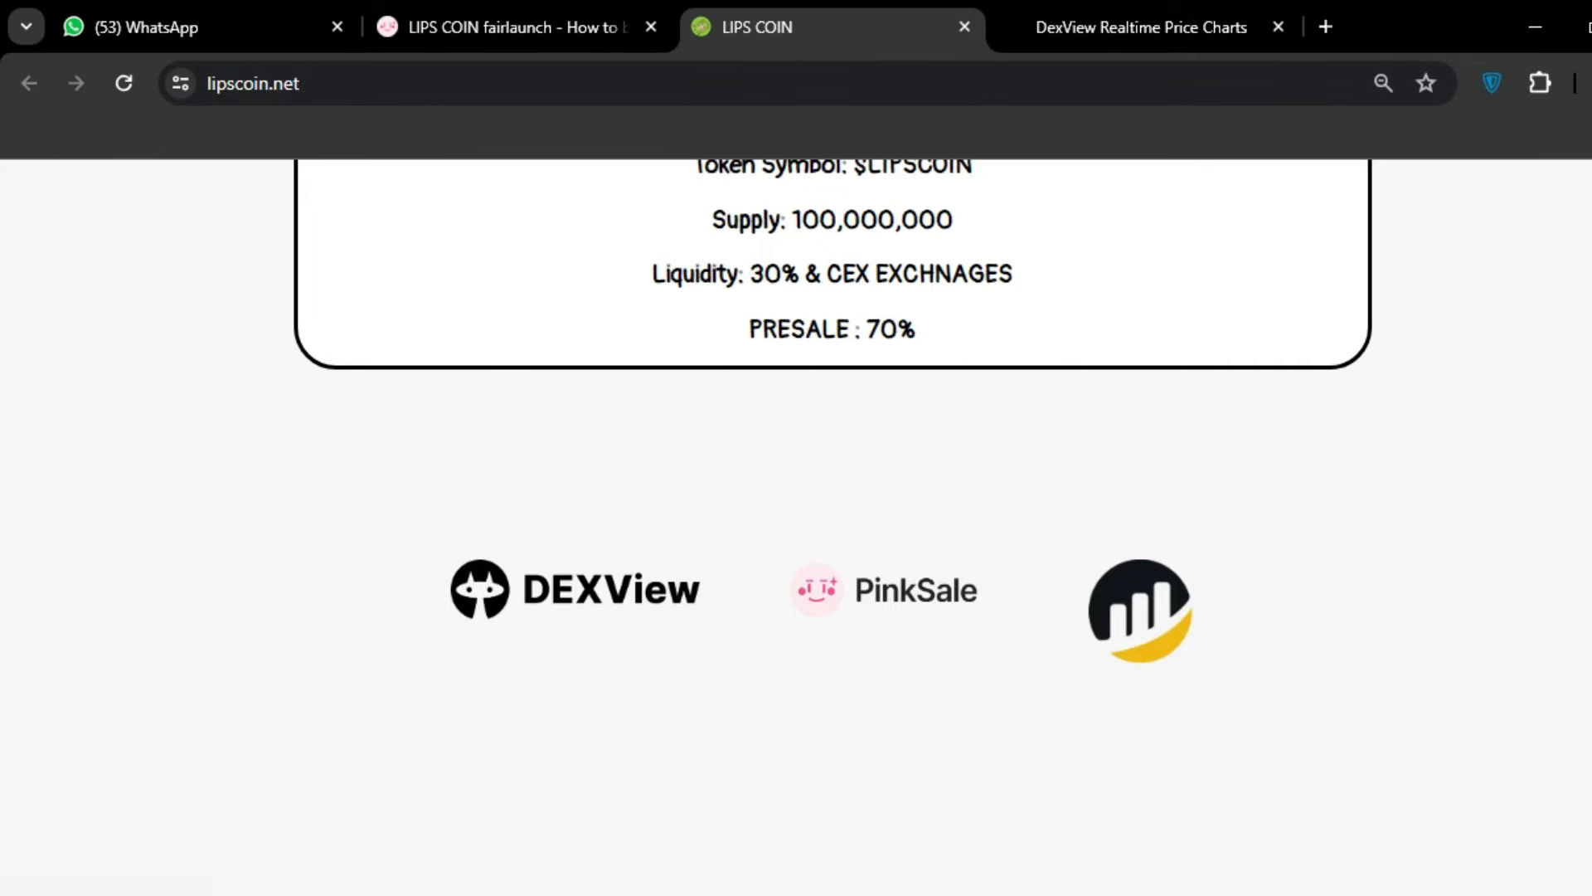
Step: Switch back to the PinkSale presale and scroll to the Token table with 5 BNB softcap
{"action": "left_click", "coordinate": [505, 28]}
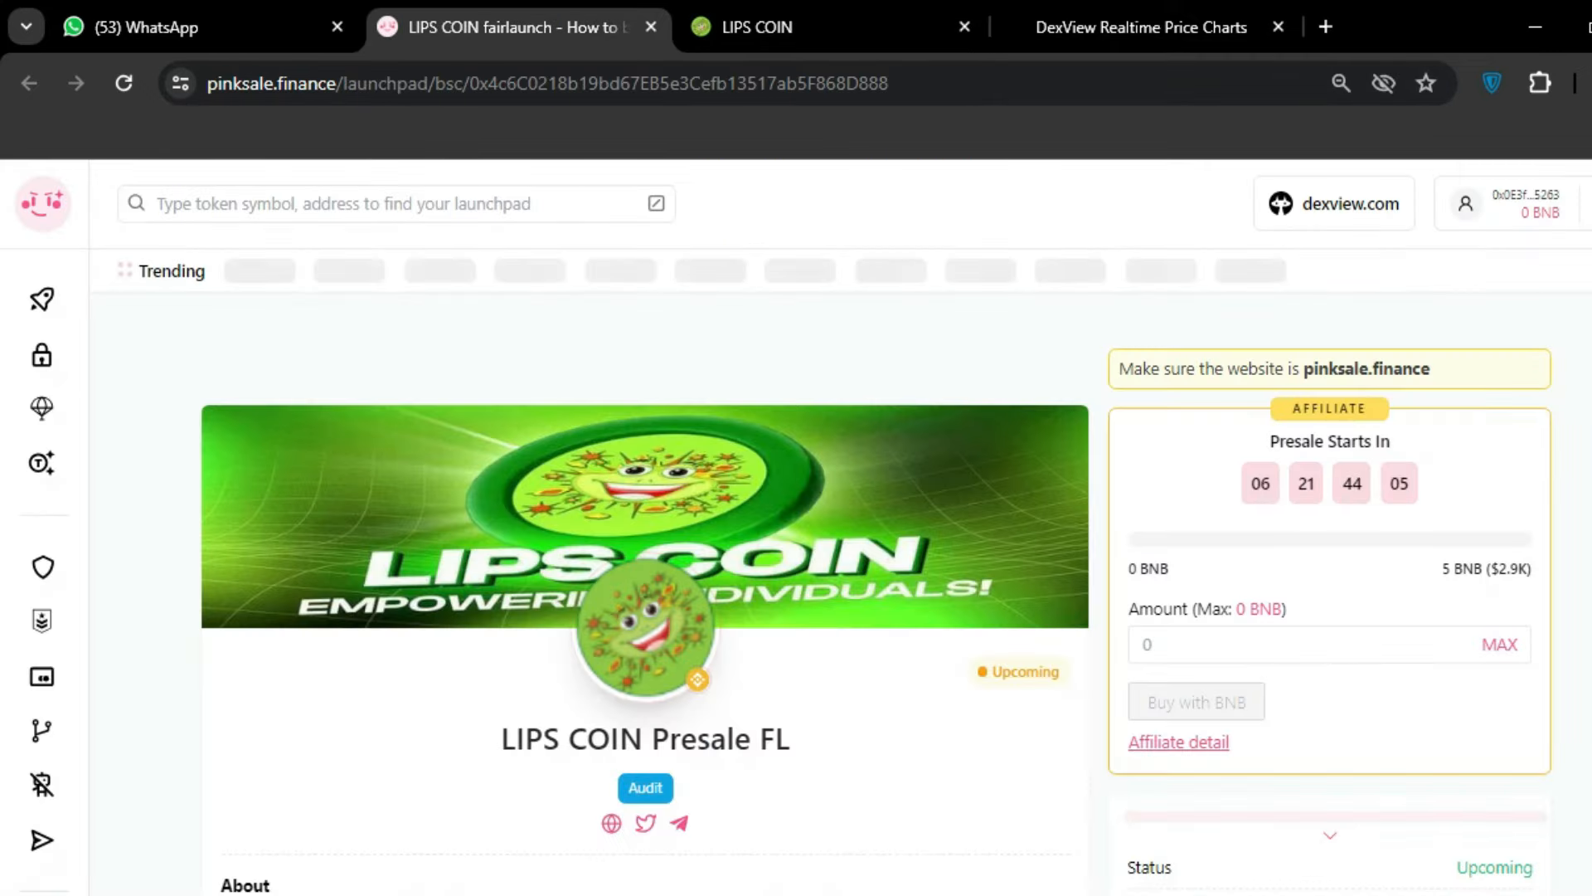
{"action": "scroll", "scroll_direction": "down", "scroll_amount": 3}
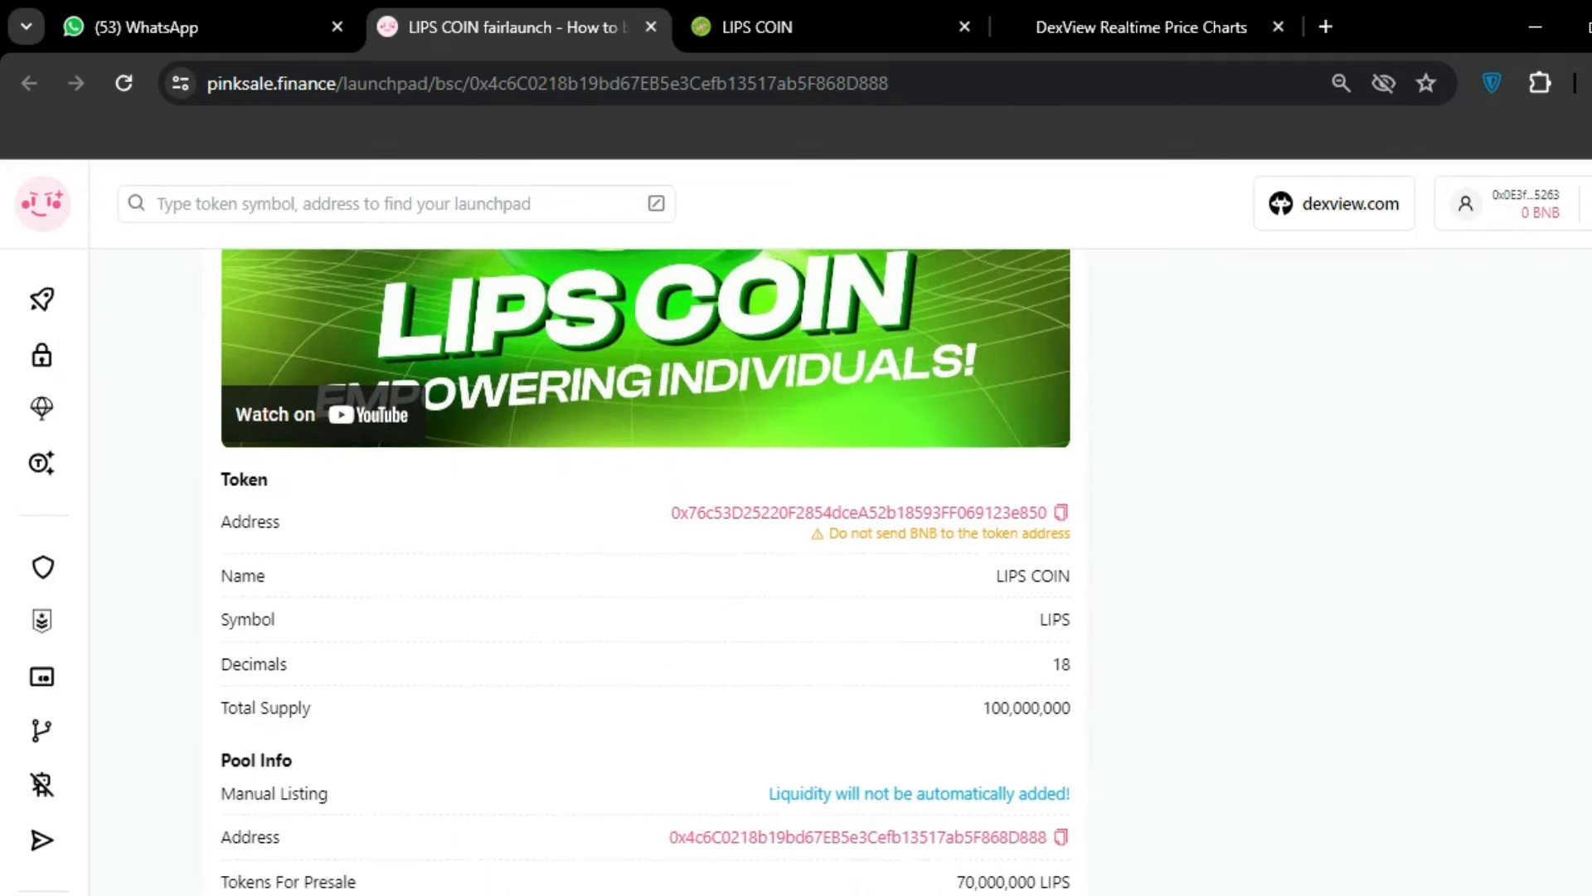
{"action": "scroll", "scroll_direction": "down", "scroll_amount": 3}
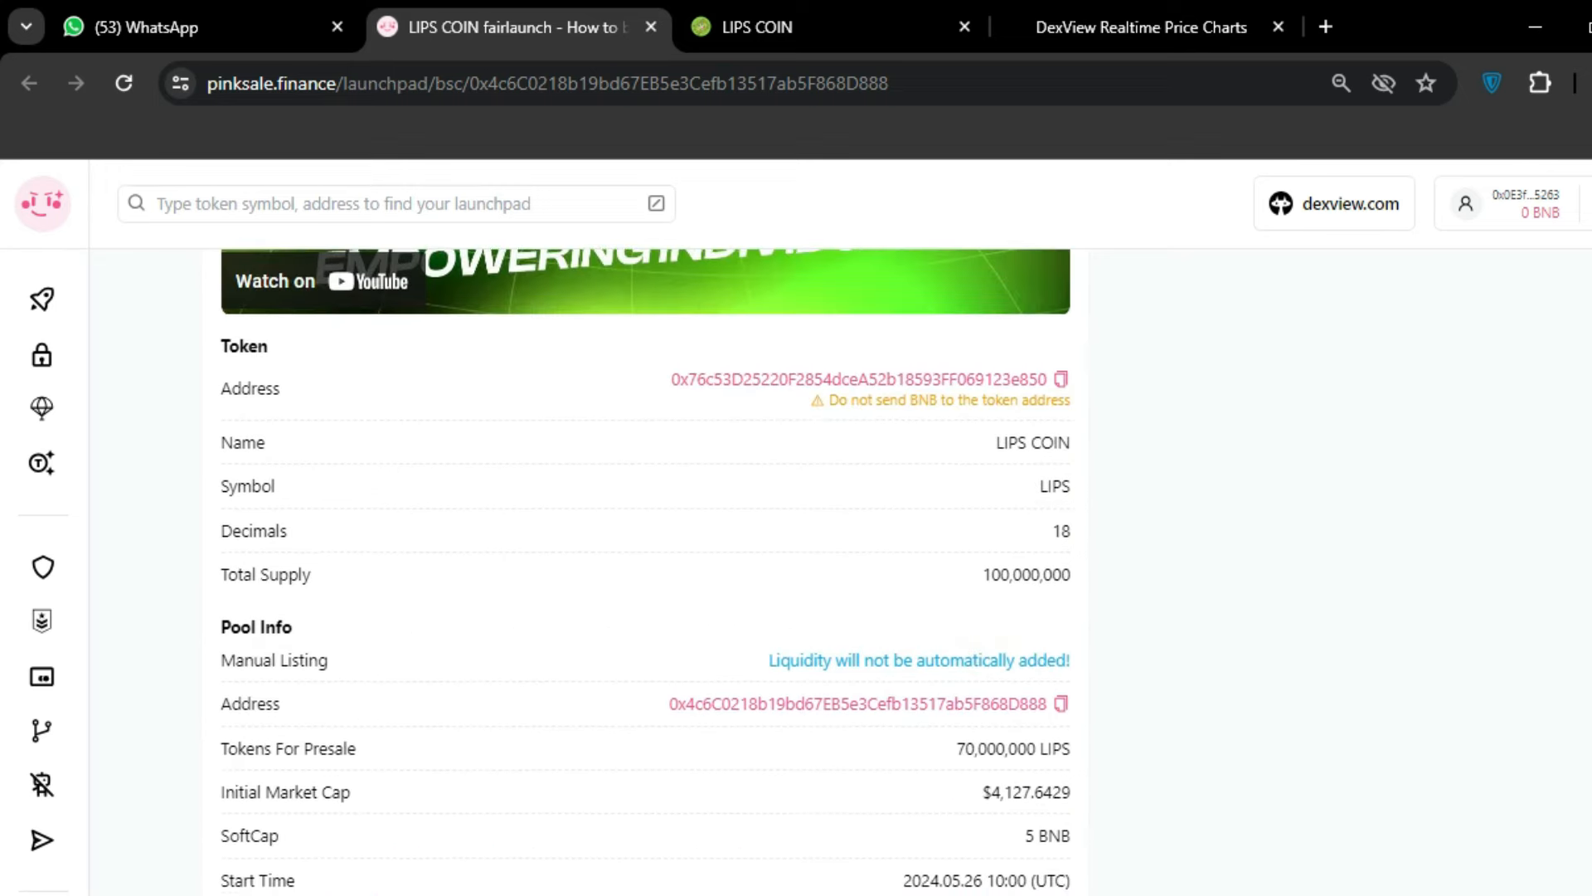
Step: Return to the lipscoin.net tab and bring the three-phase Roadmap back into view
{"action": "left_click", "coordinate": [757, 27]}
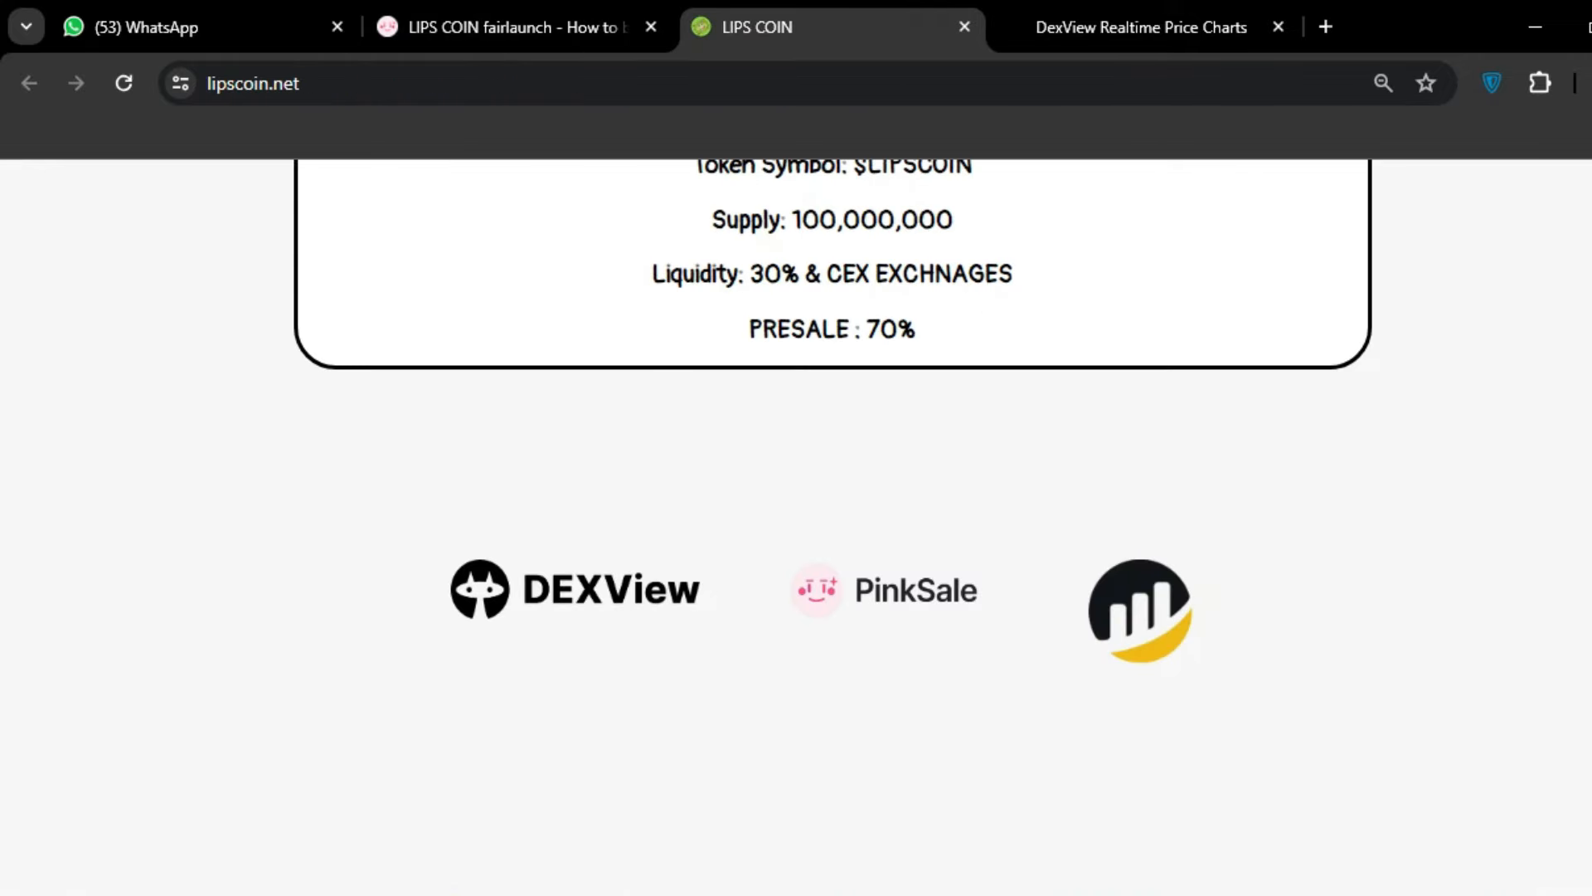
{"action": "scroll", "scroll_direction": "down", "scroll_amount": 3}
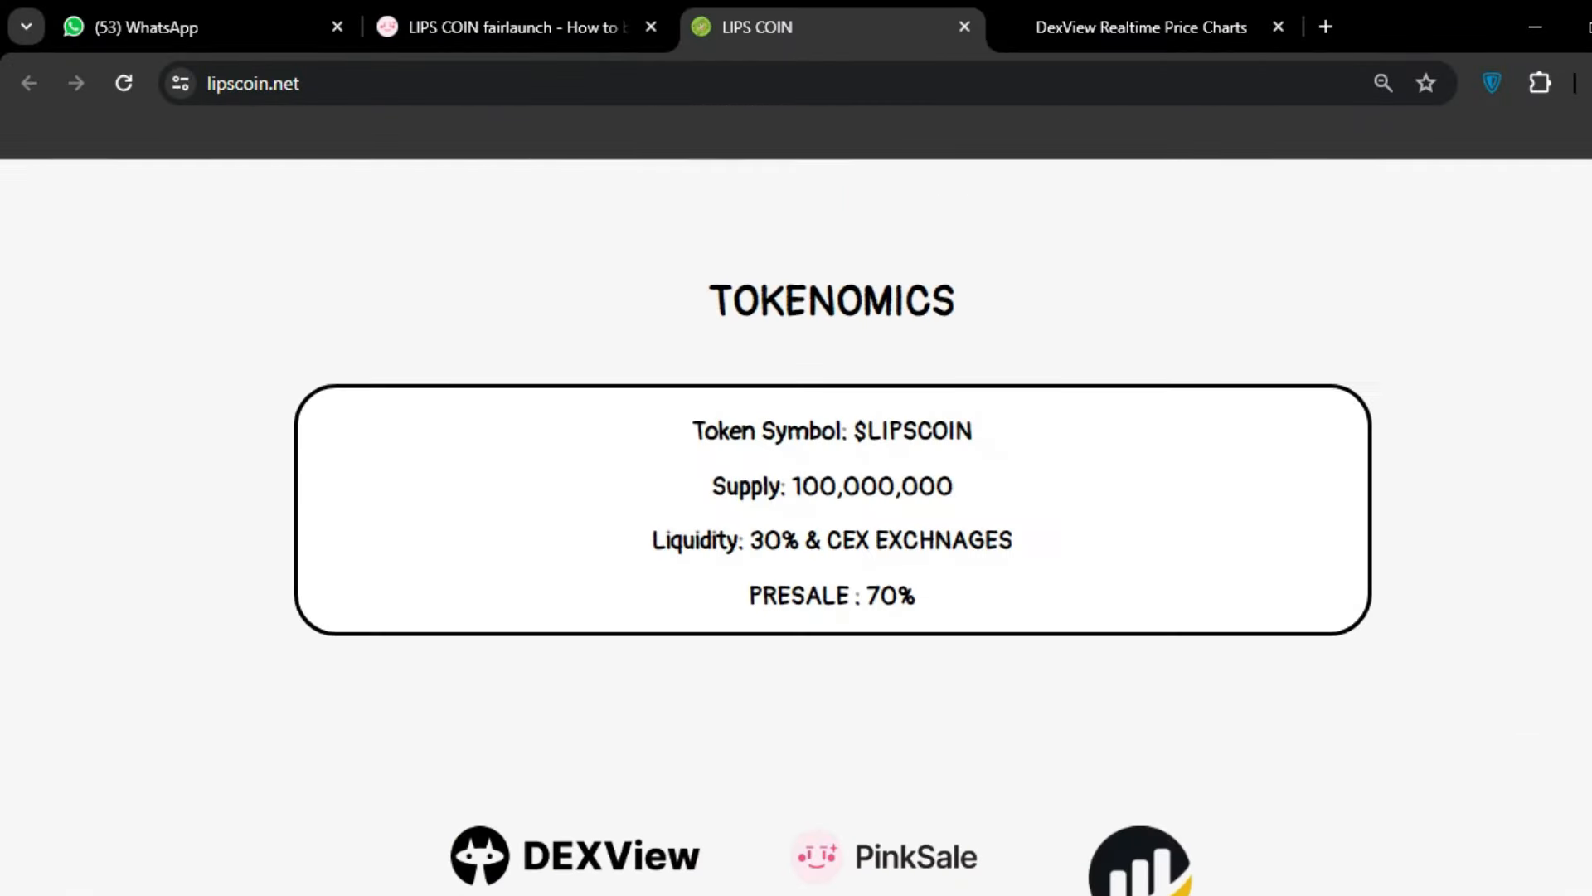
{"action": "scroll", "scroll_direction": "down", "scroll_amount": 3}
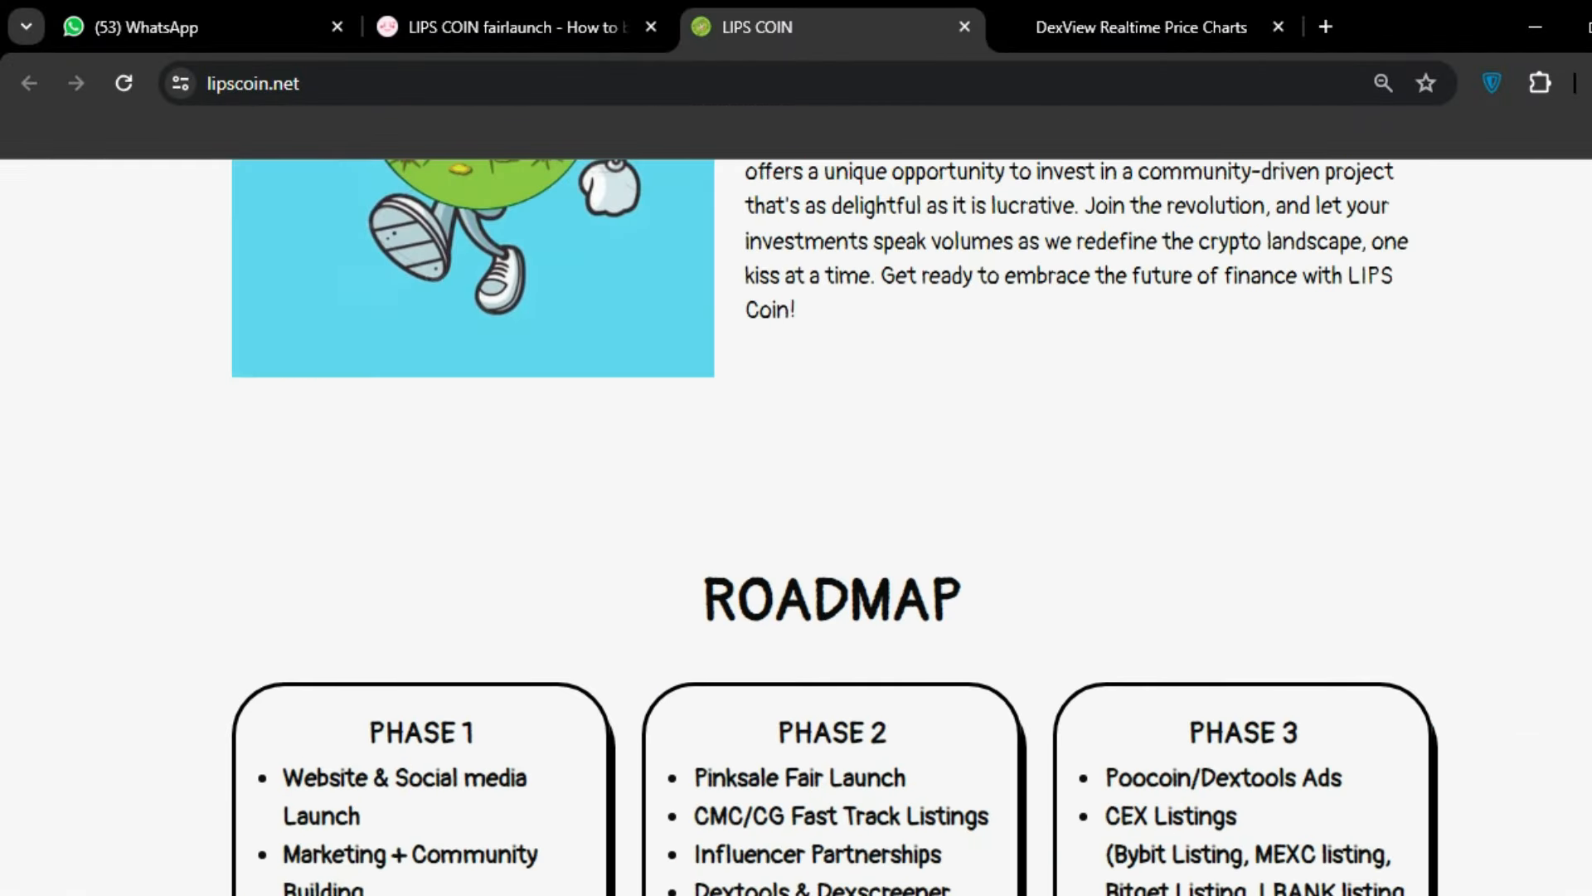